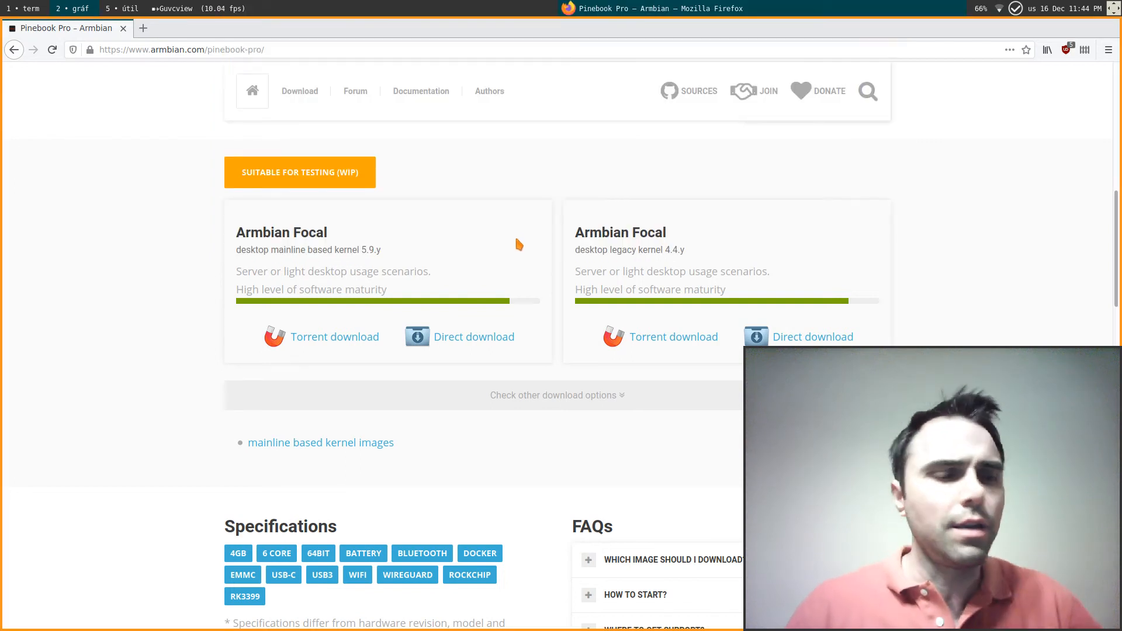
mouse_move(503, 176)
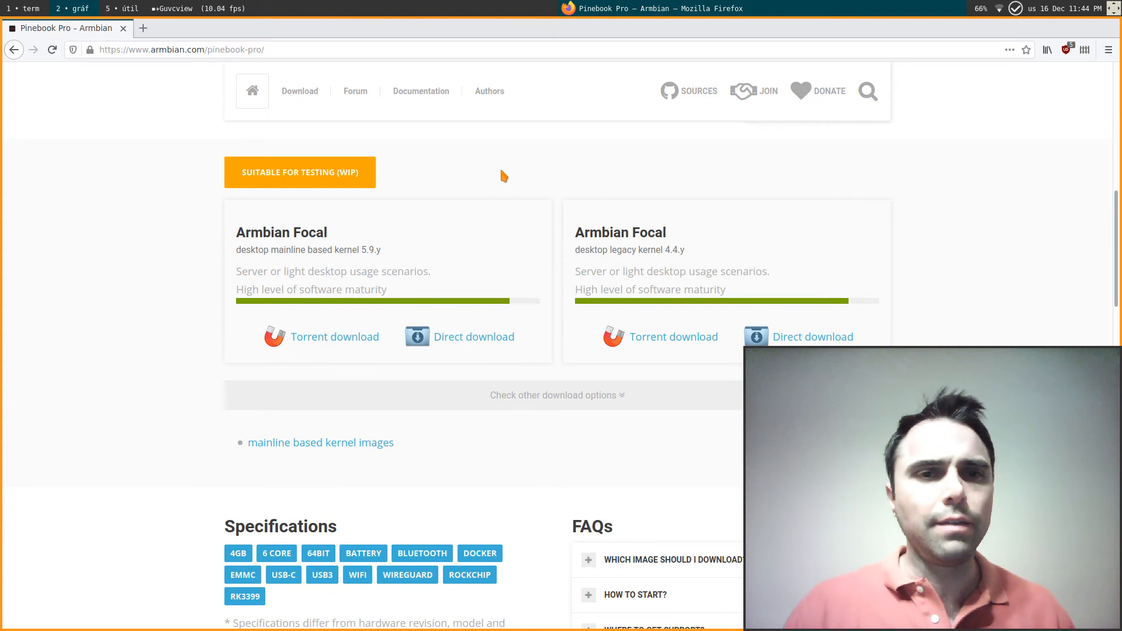
mouse_move(490, 225)
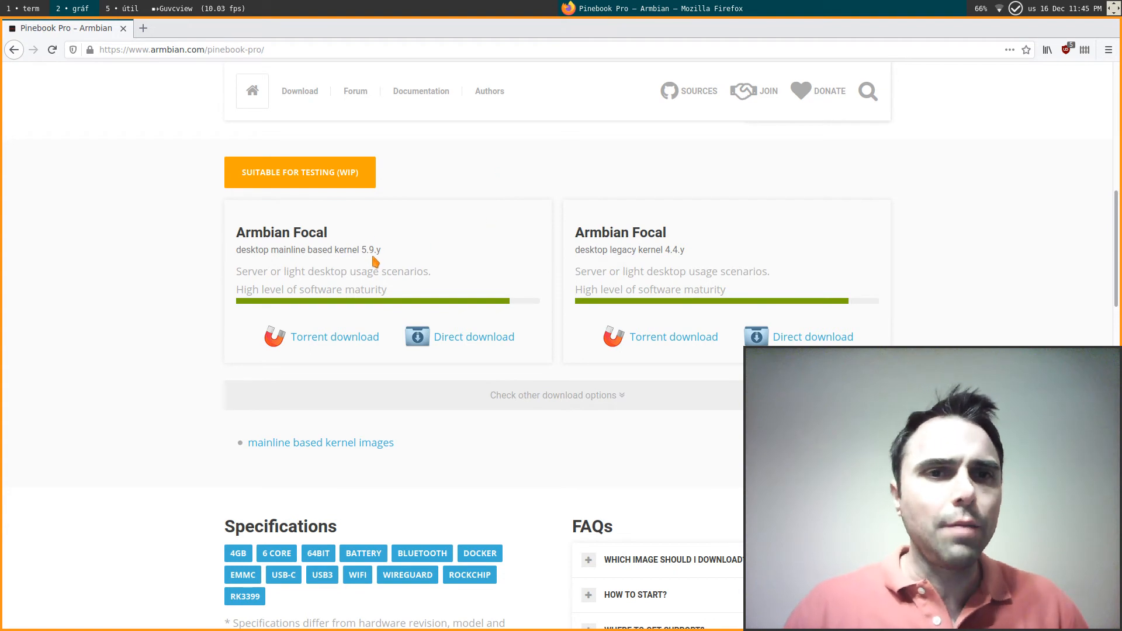
mouse_move(402, 226)
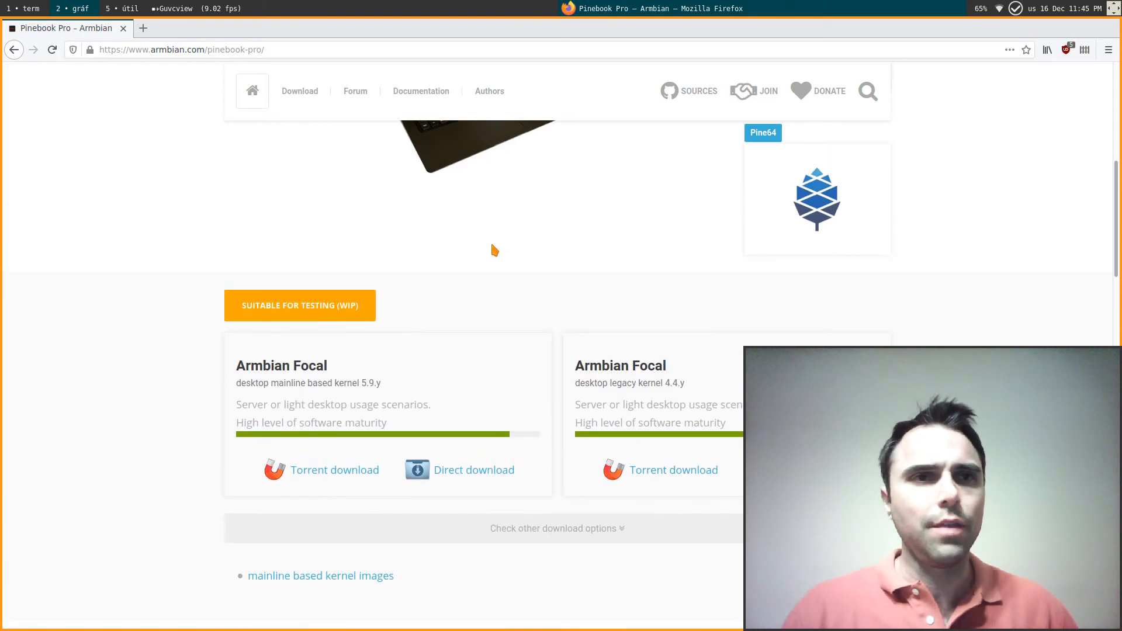
Change into ~/bin and open the capture script in vi.
scroll(up, 3)
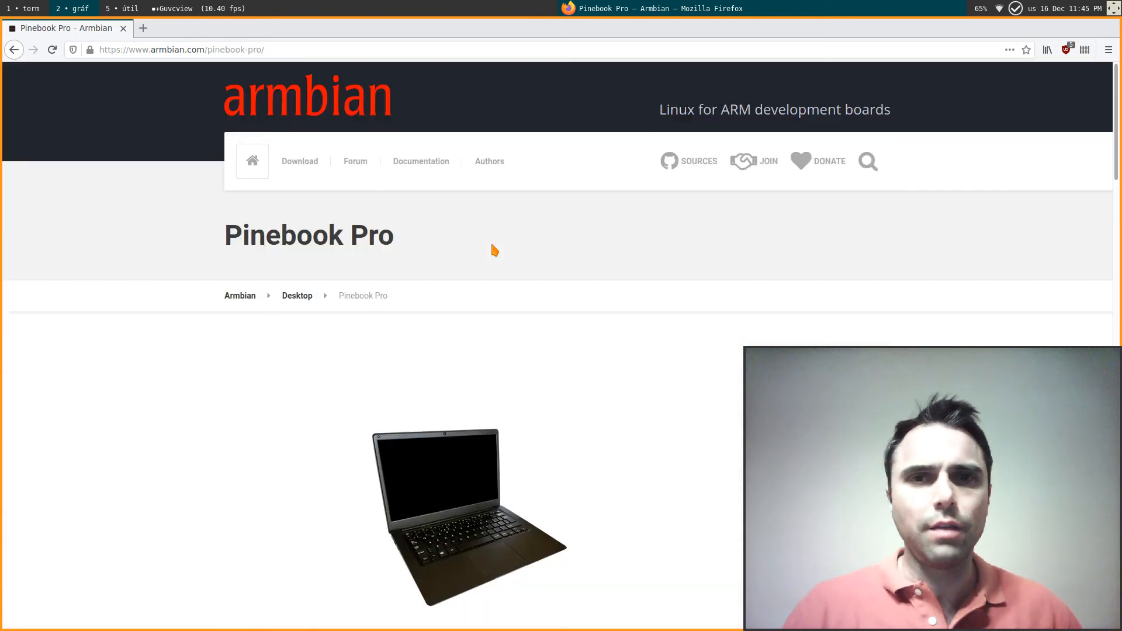
mouse_move(511, 248)
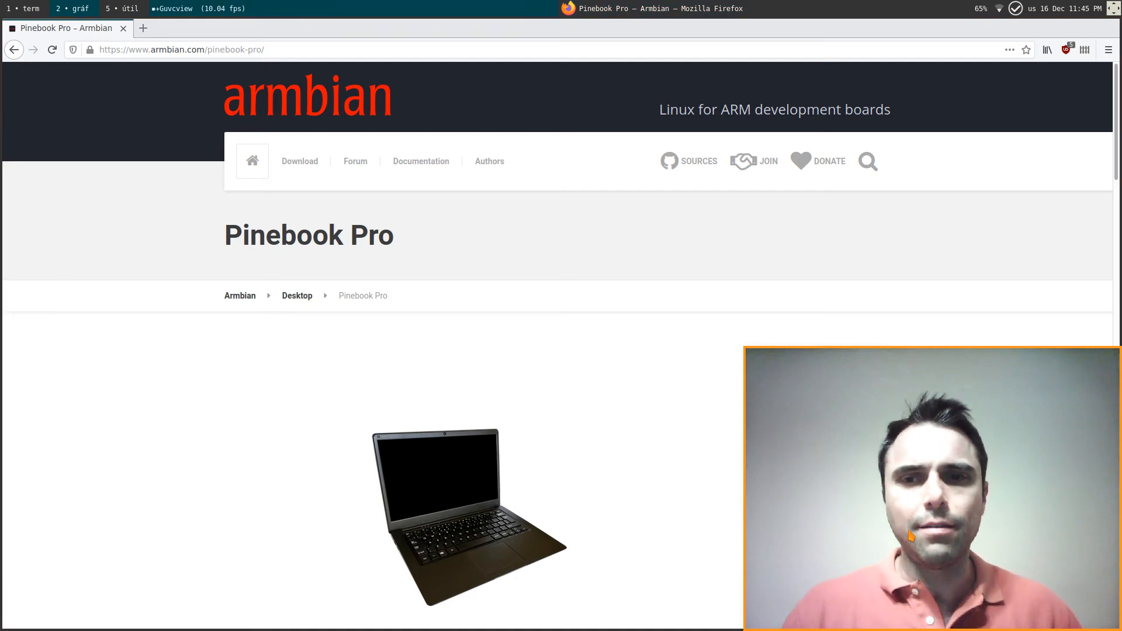
mouse_move(552, 320)
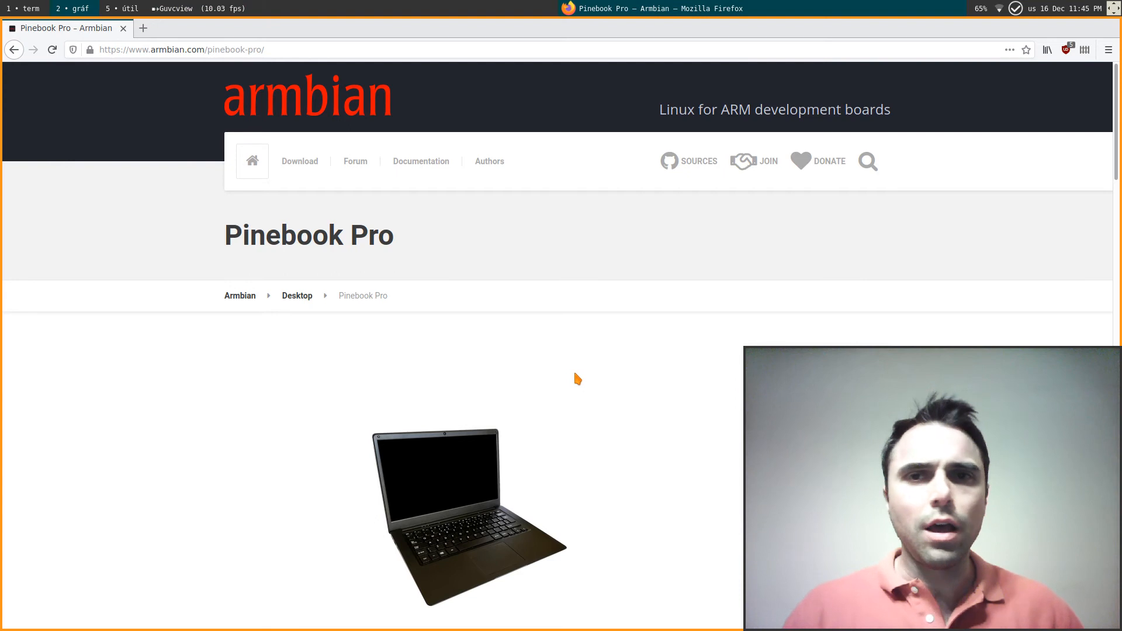
mouse_move(607, 379)
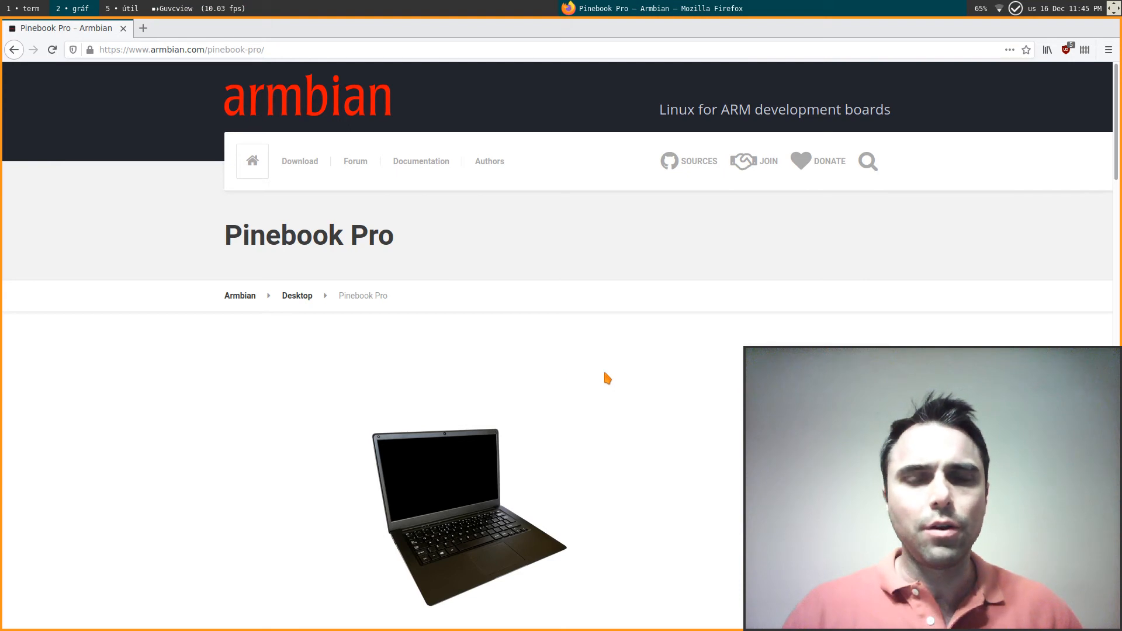
scroll(down, 3)
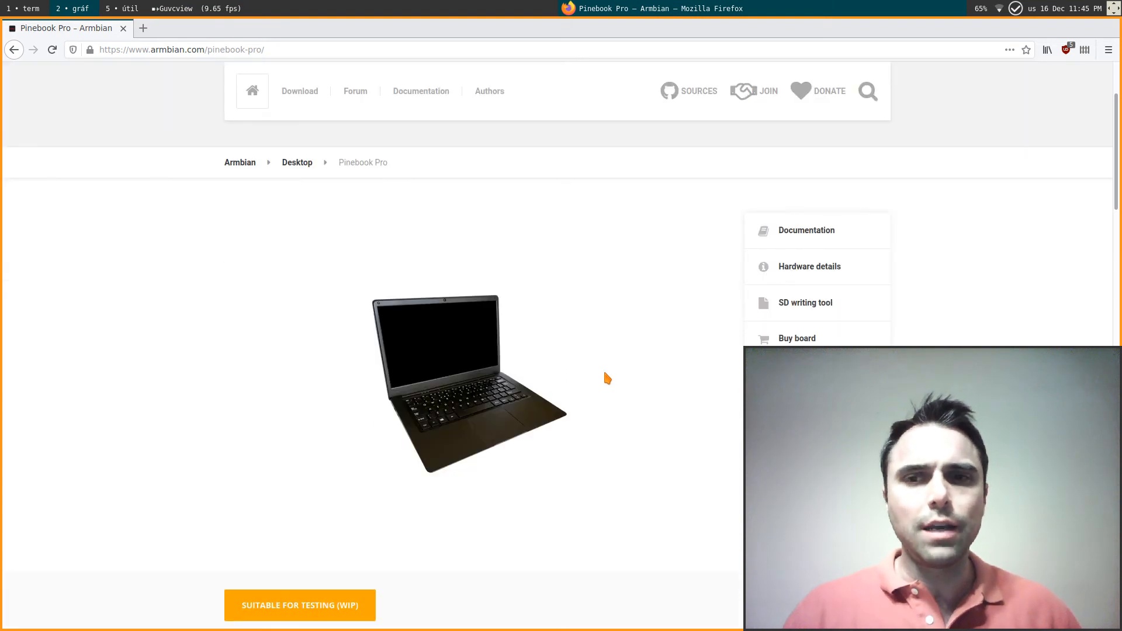
scroll(down, 3)
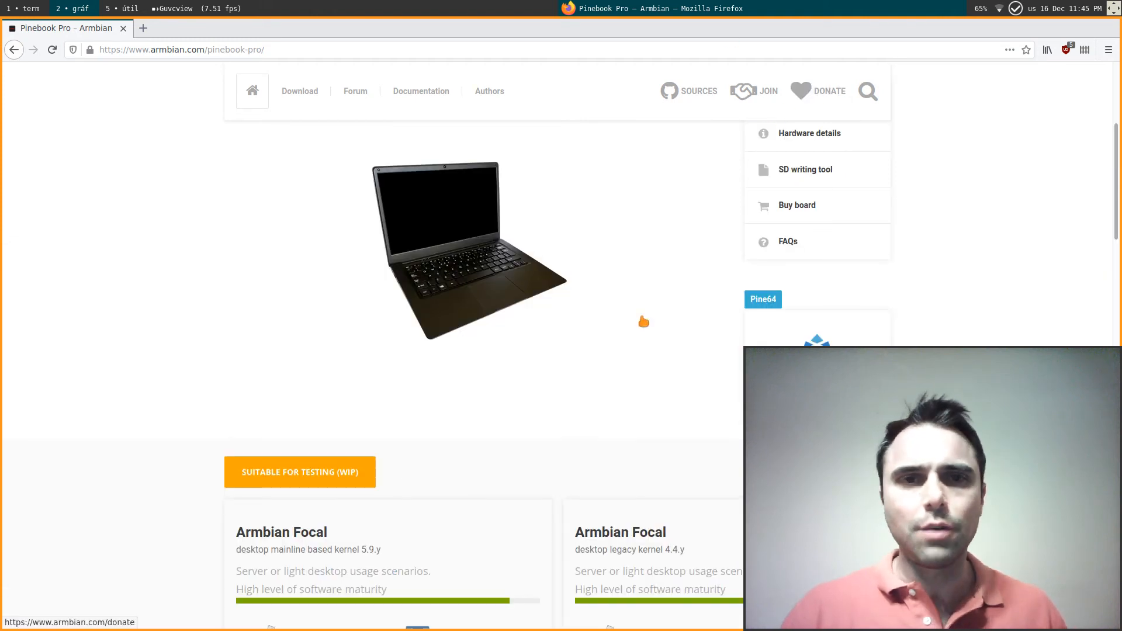
mouse_move(620, 360)
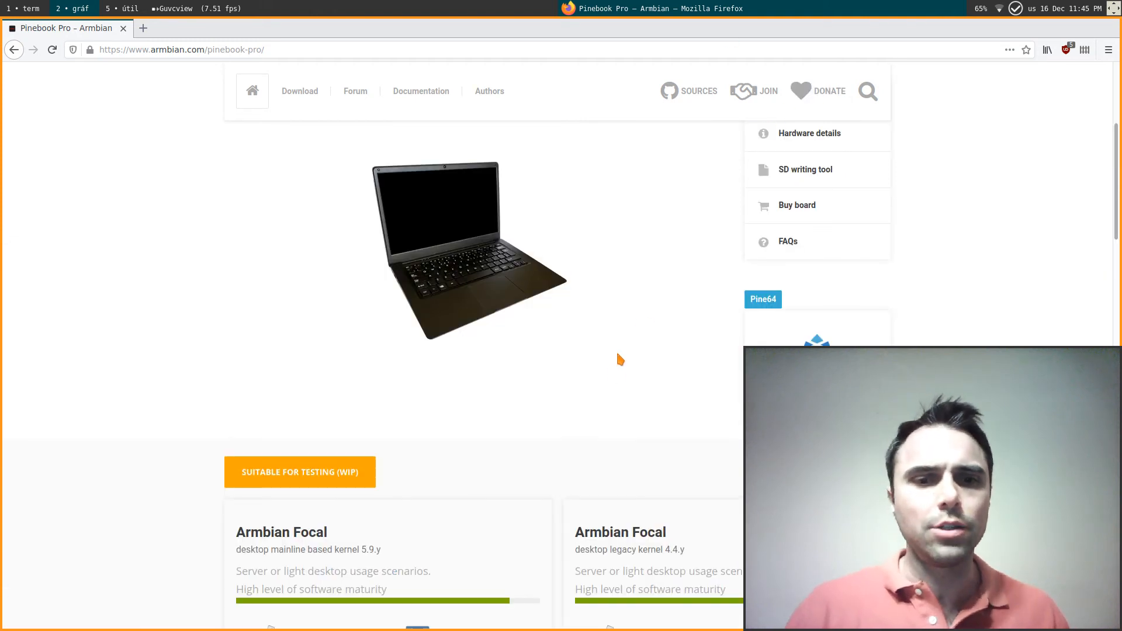
scroll(down, 3)
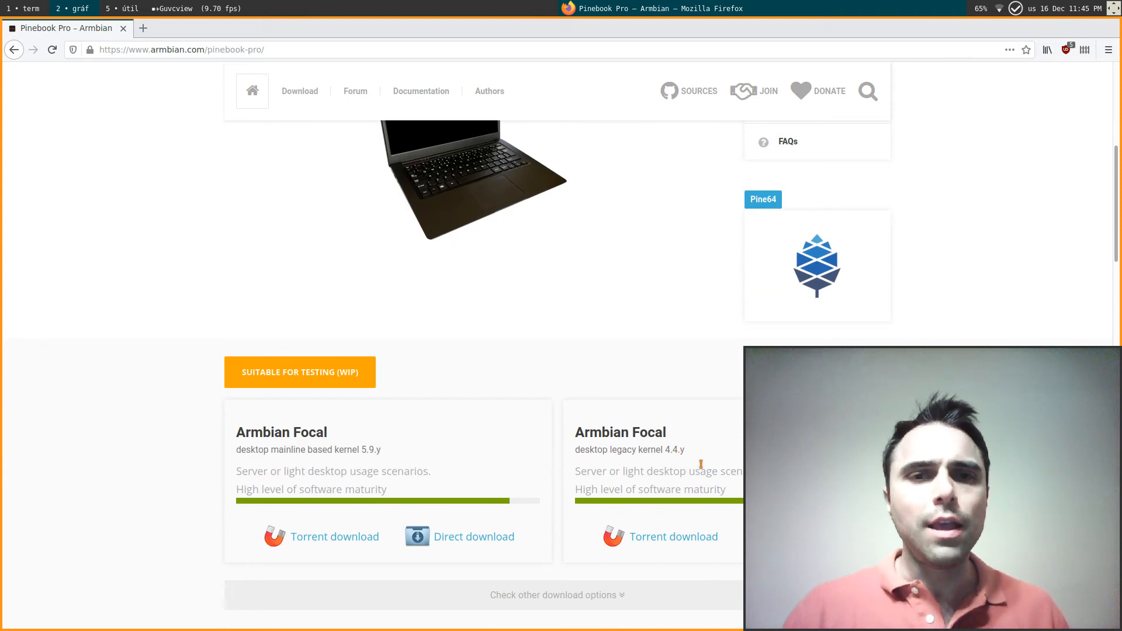
scroll(down, 3)
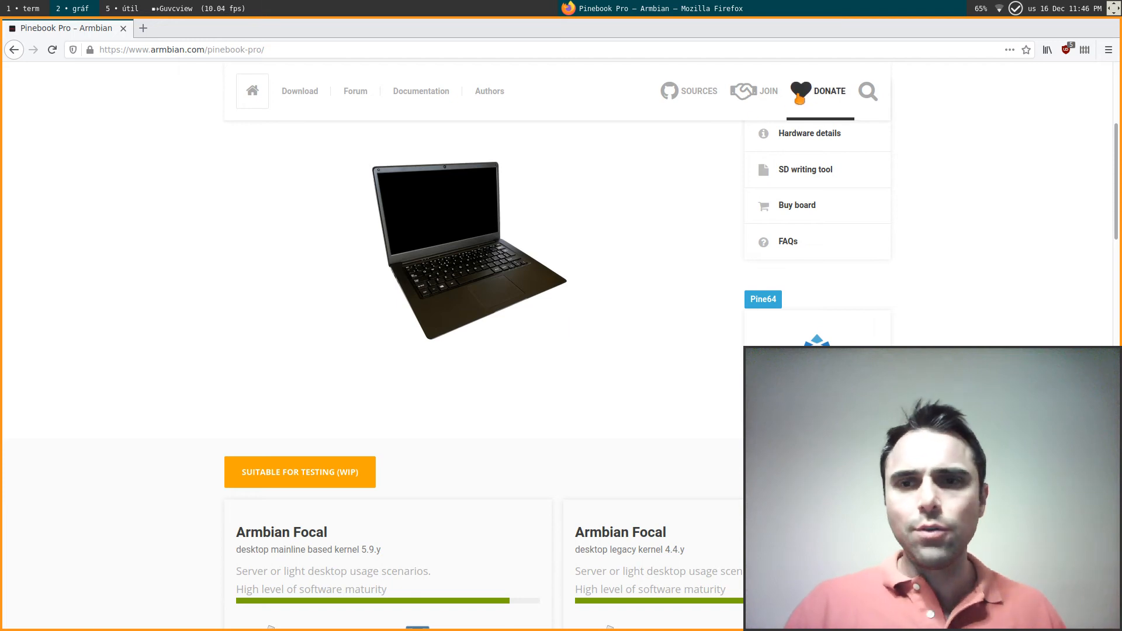
mouse_move(584, 390)
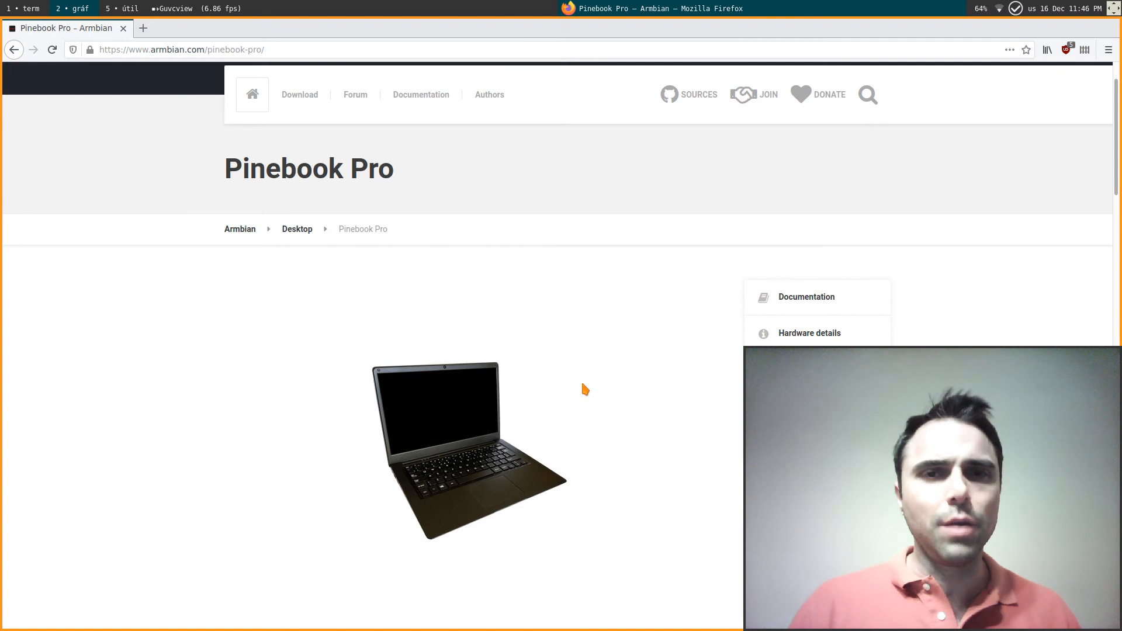
mouse_move(613, 381)
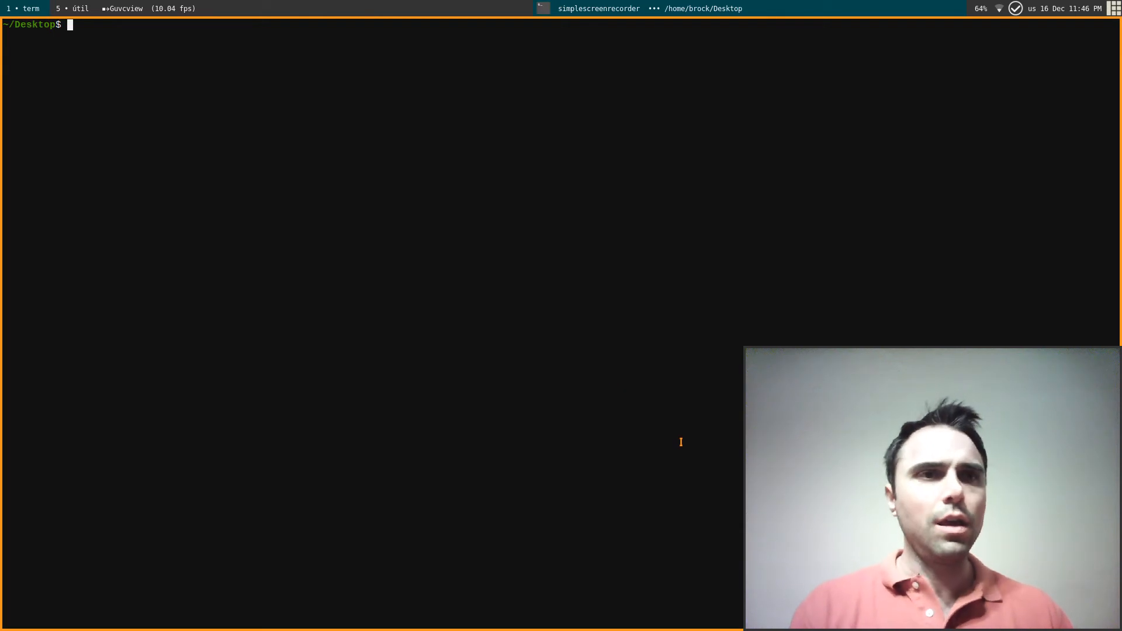
mouse_move(598, 387)
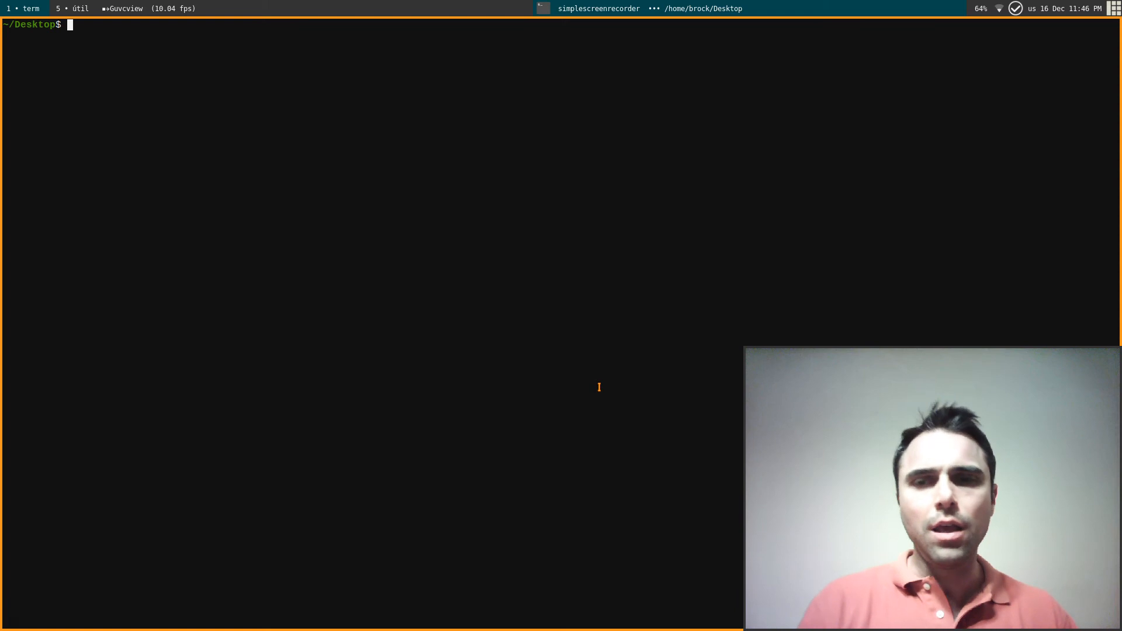
text(cd)
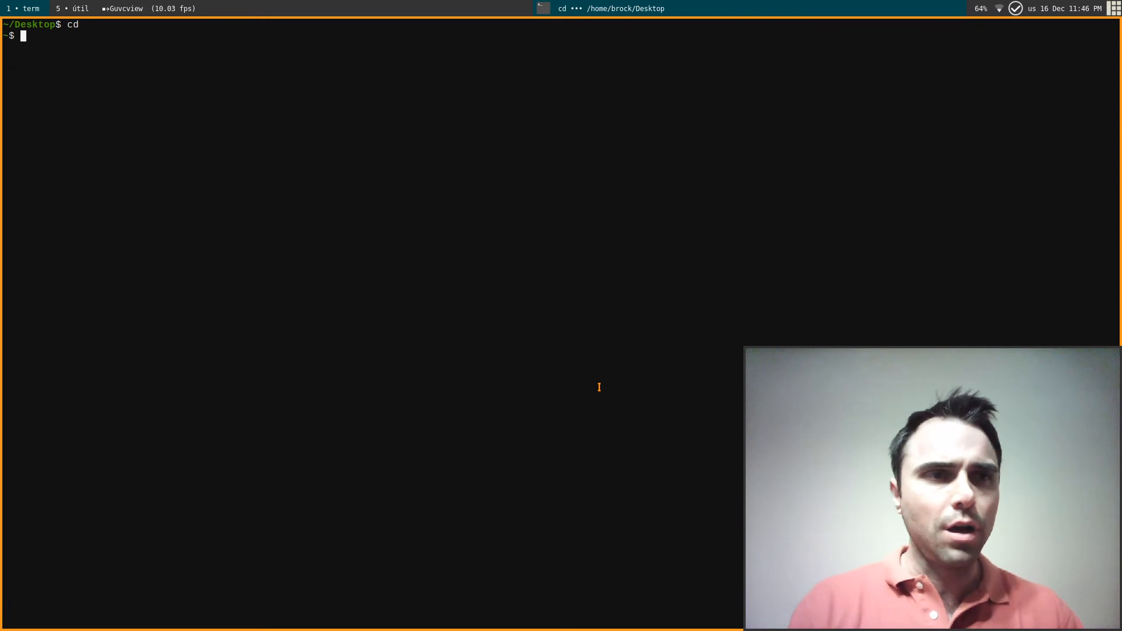
text(cd bin/)
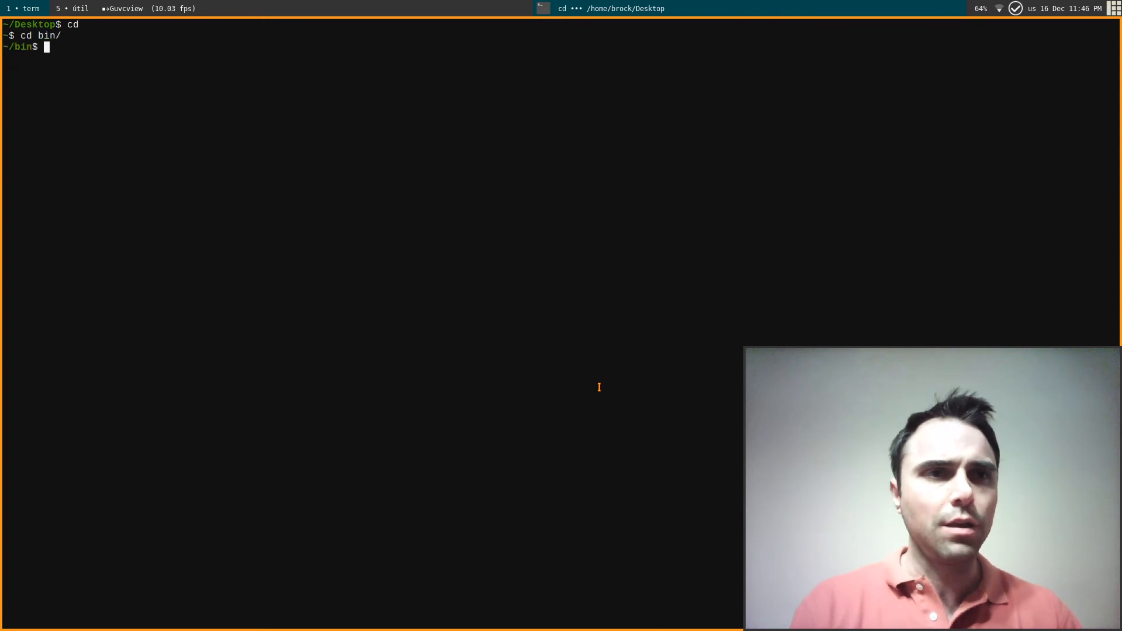
text(vi captu)
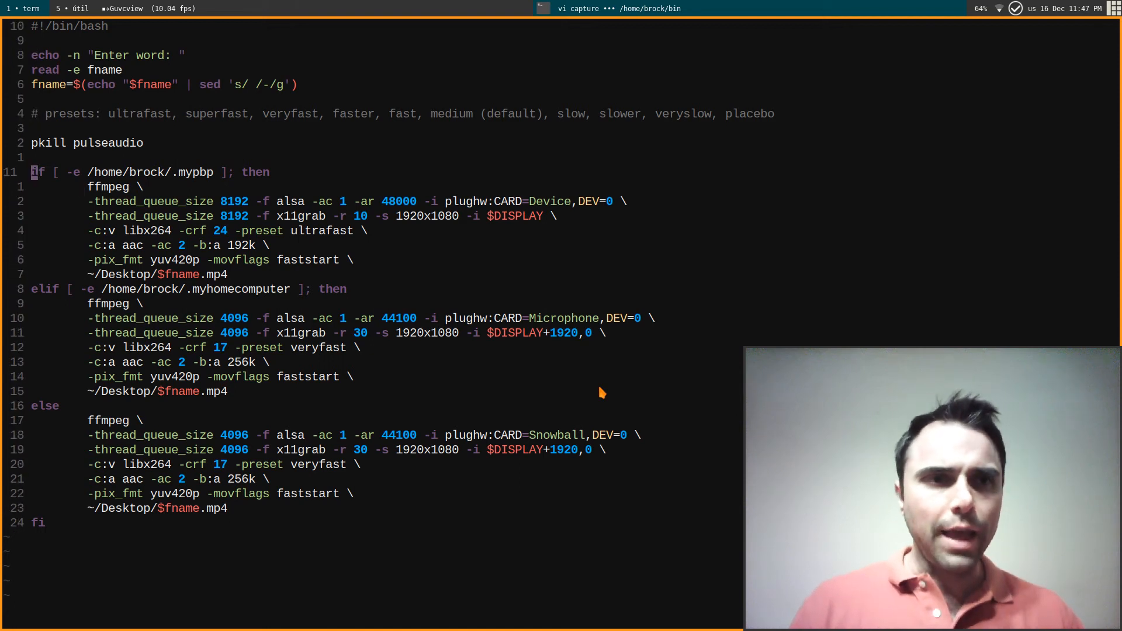
mouse_move(181, 175)
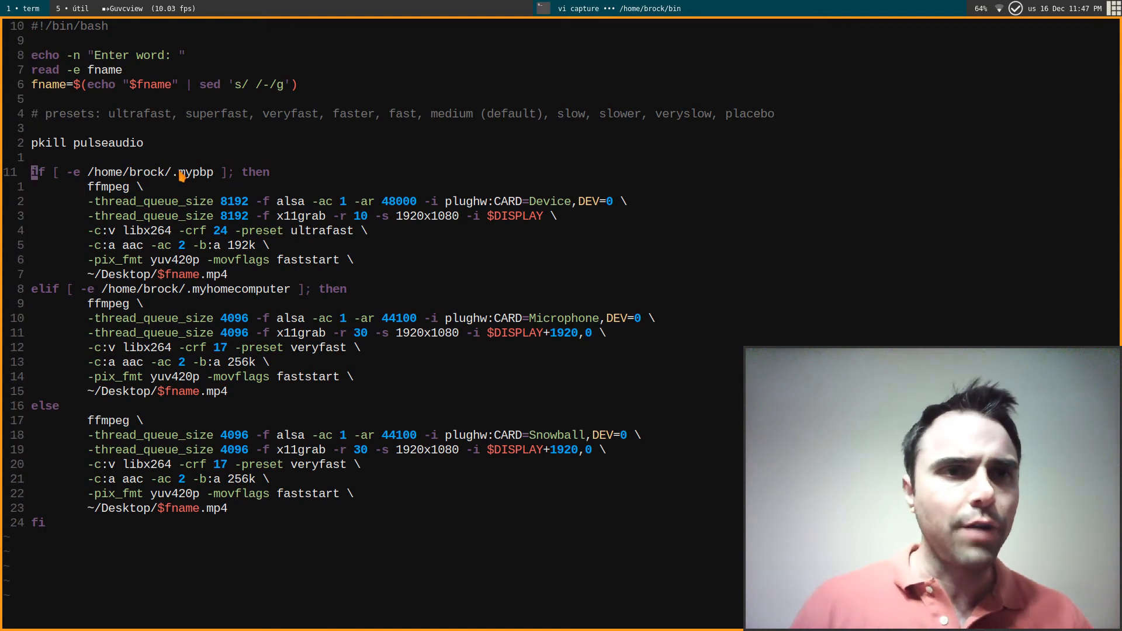
mouse_move(194, 183)
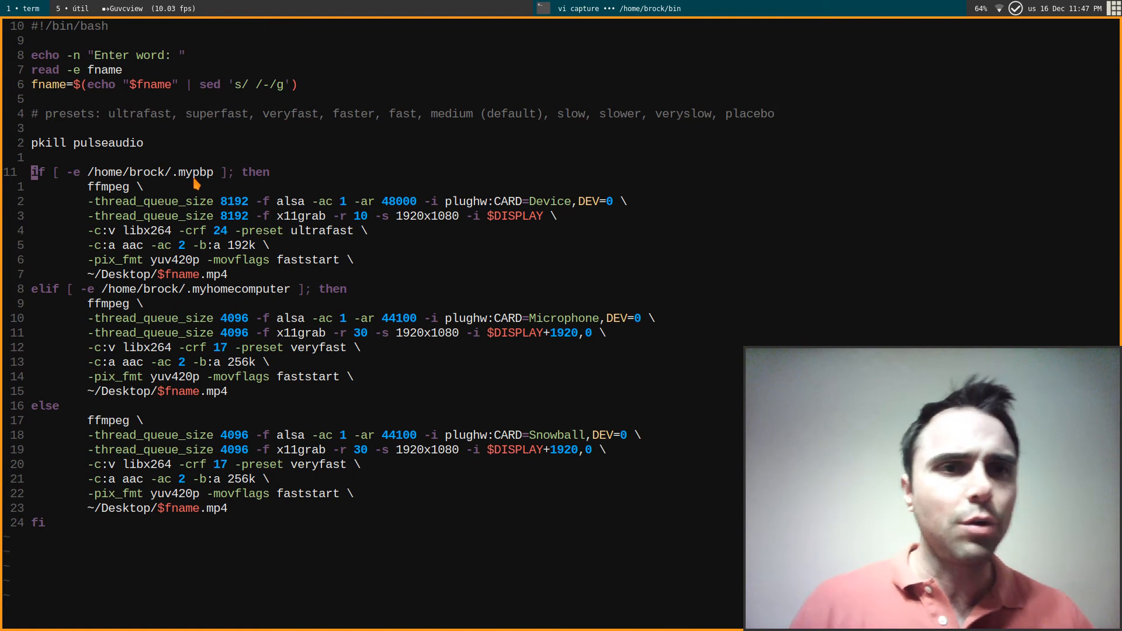
mouse_move(292, 231)
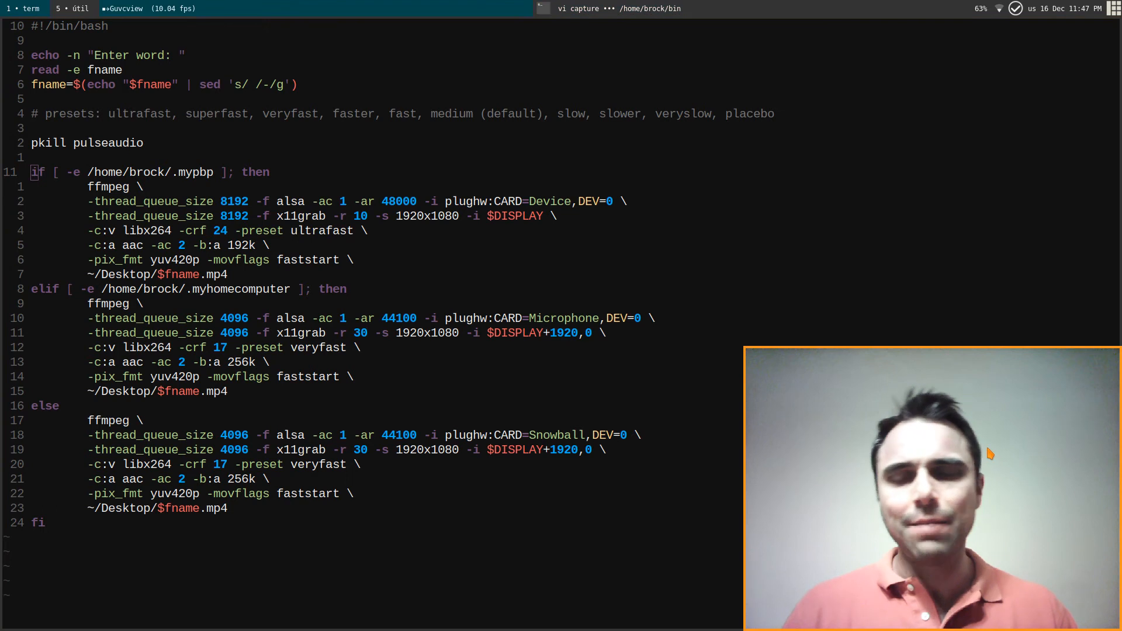
mouse_move(676, 386)
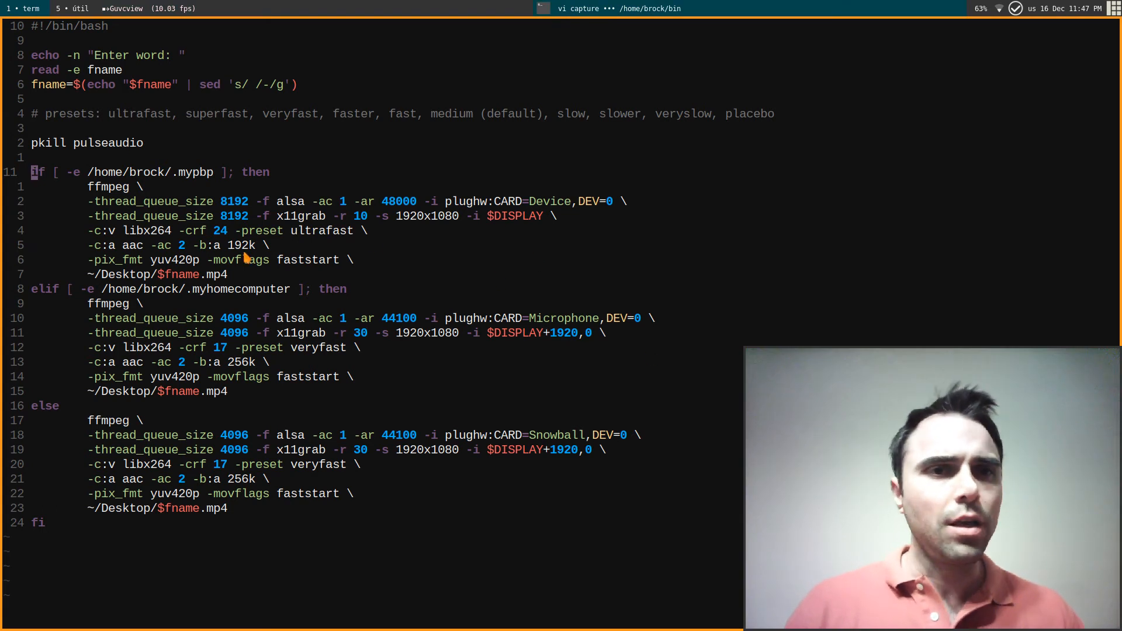
mouse_move(229, 230)
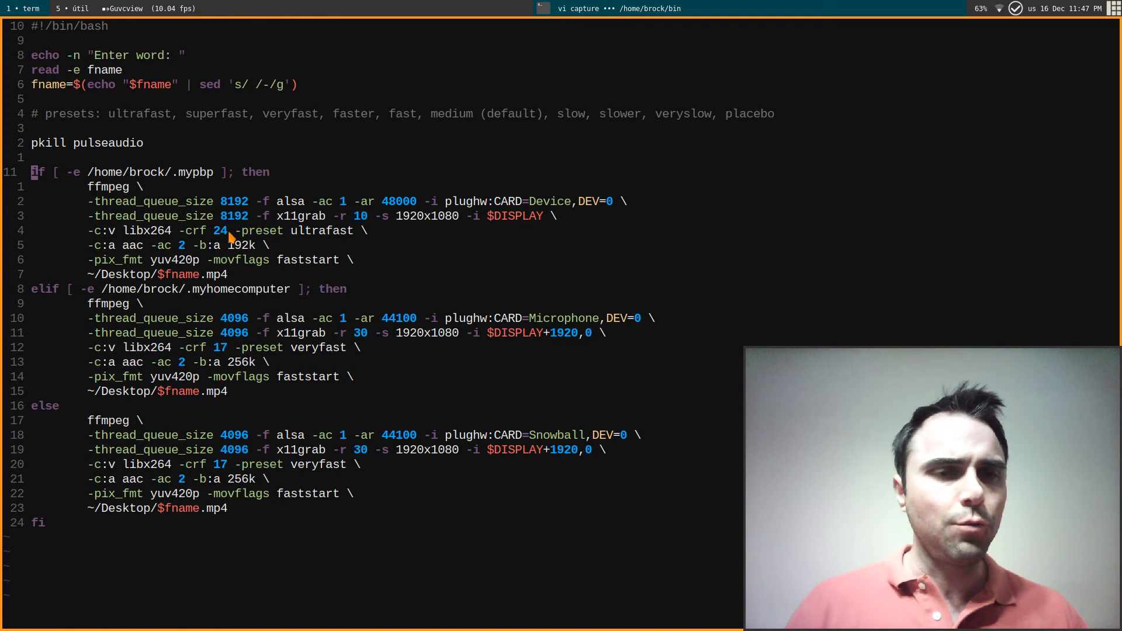
mouse_move(259, 245)
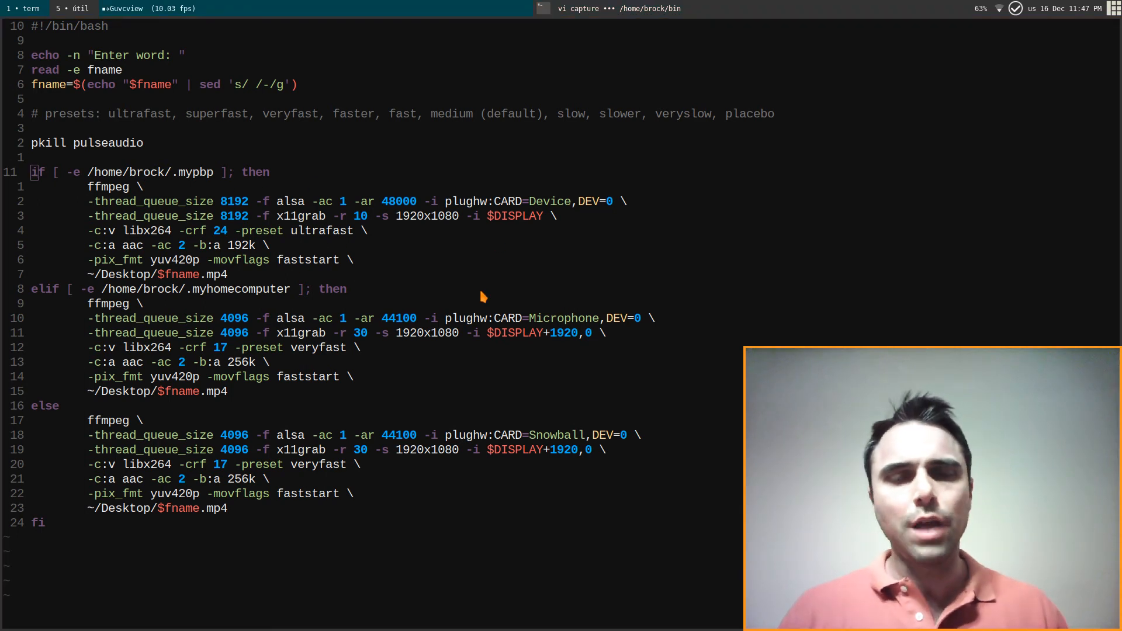
mouse_move(422, 248)
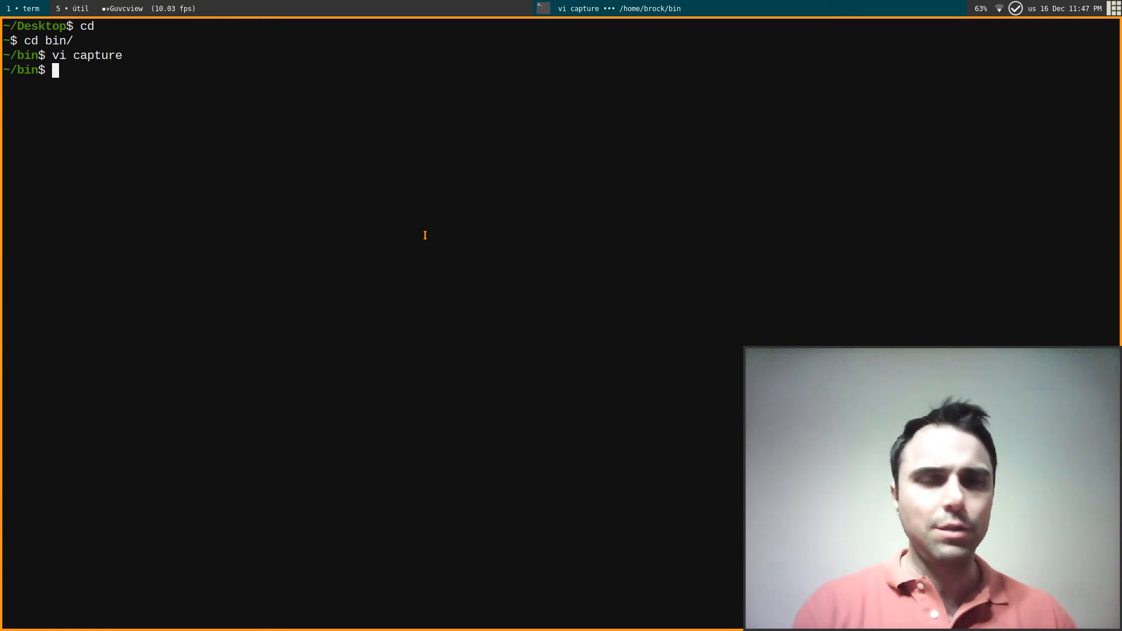
mouse_move(503, 255)
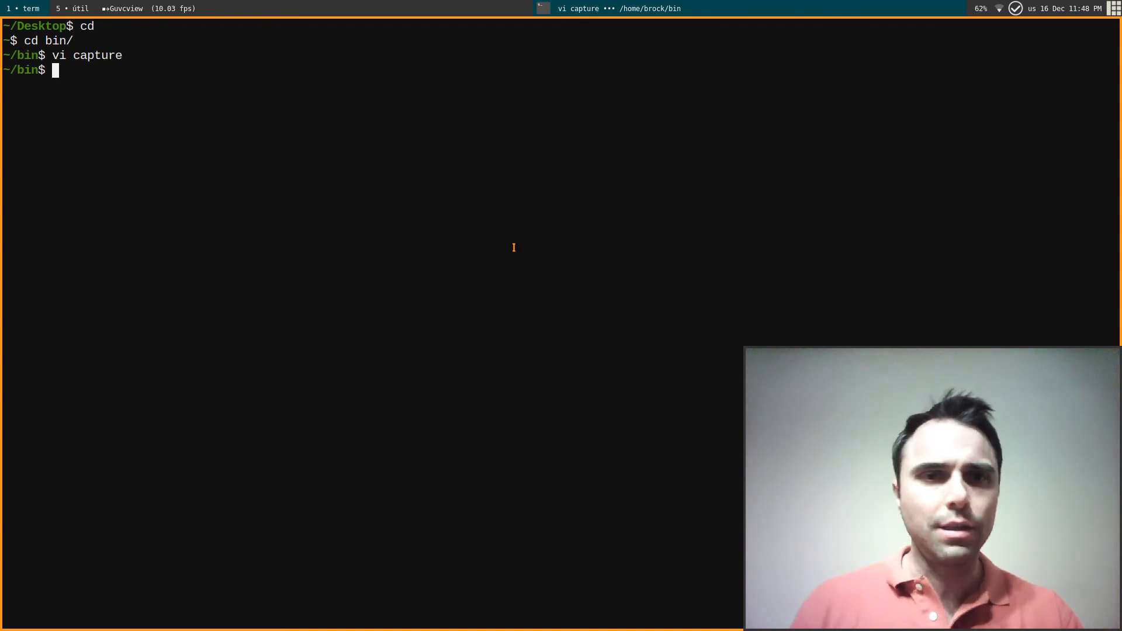
Open ~/bin/battery-status in vi to view its battery capacity logic.
text(vi ba)
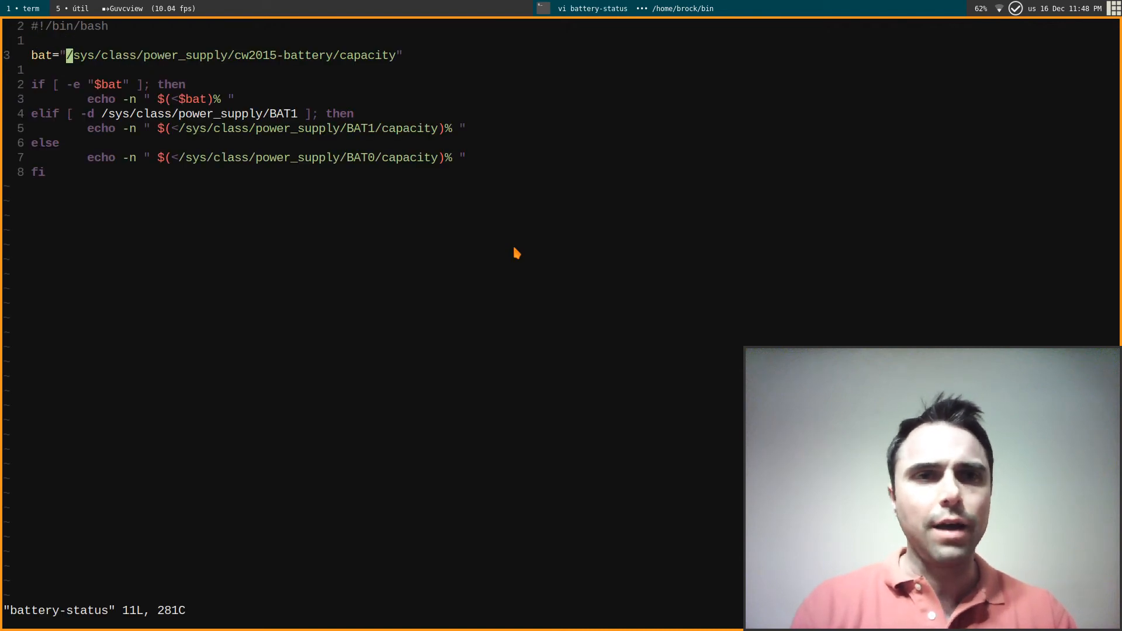
mouse_move(183, 63)
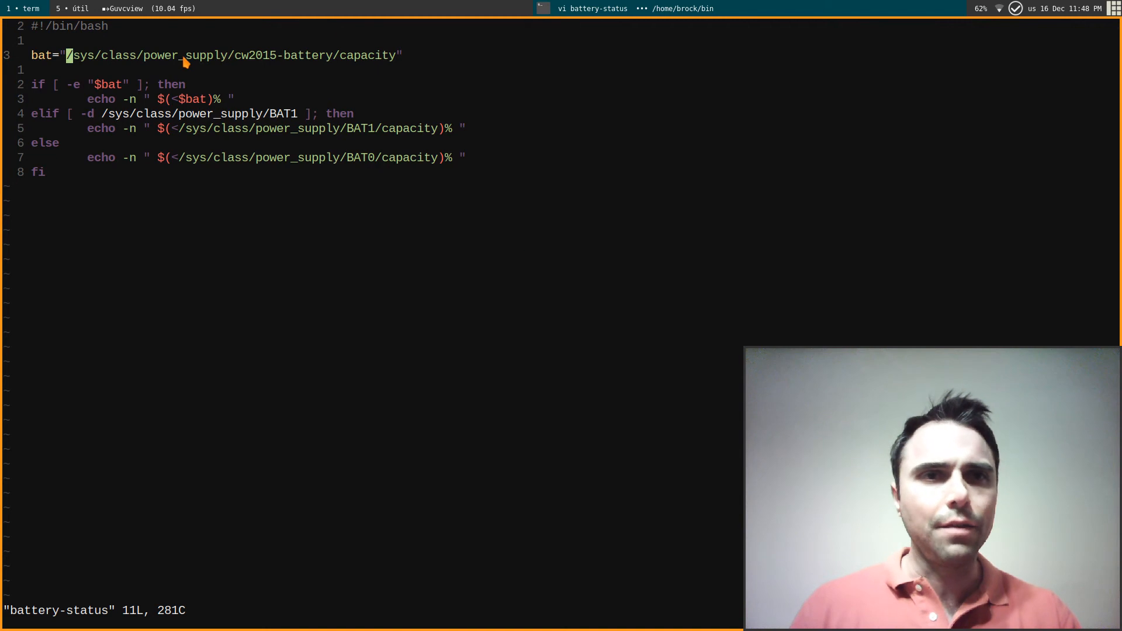
mouse_move(400, 35)
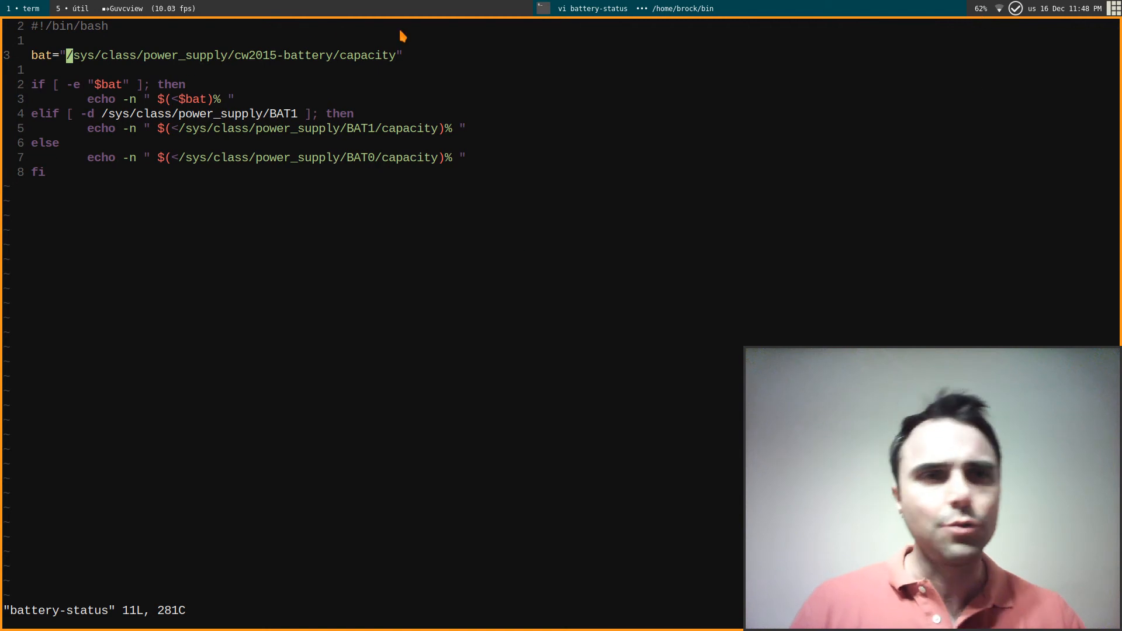
mouse_move(78, 143)
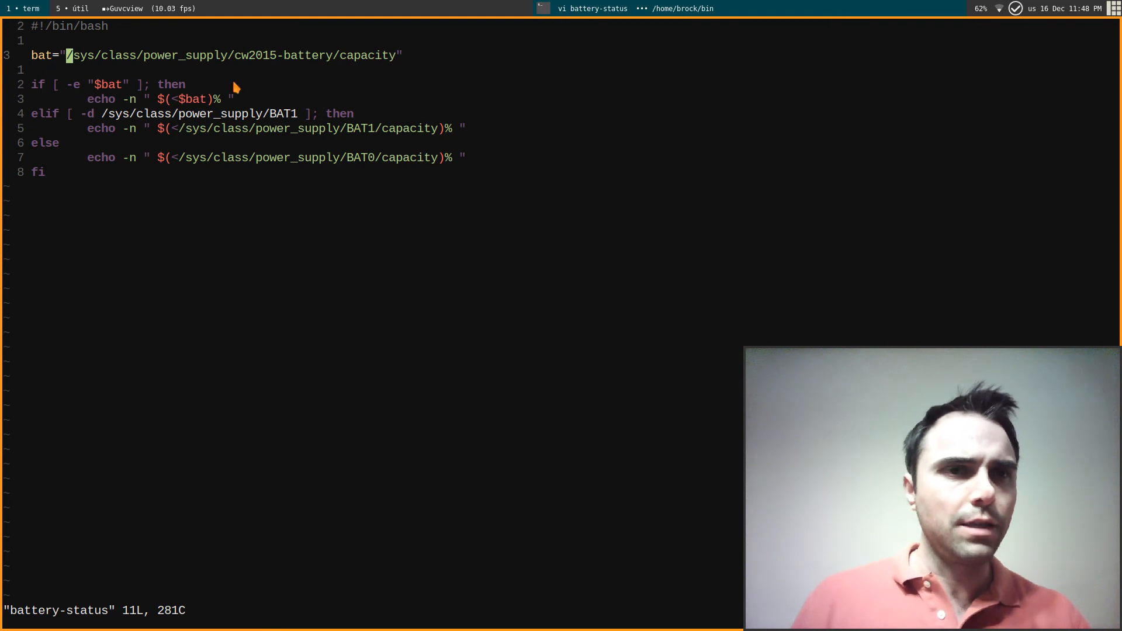
mouse_move(119, 103)
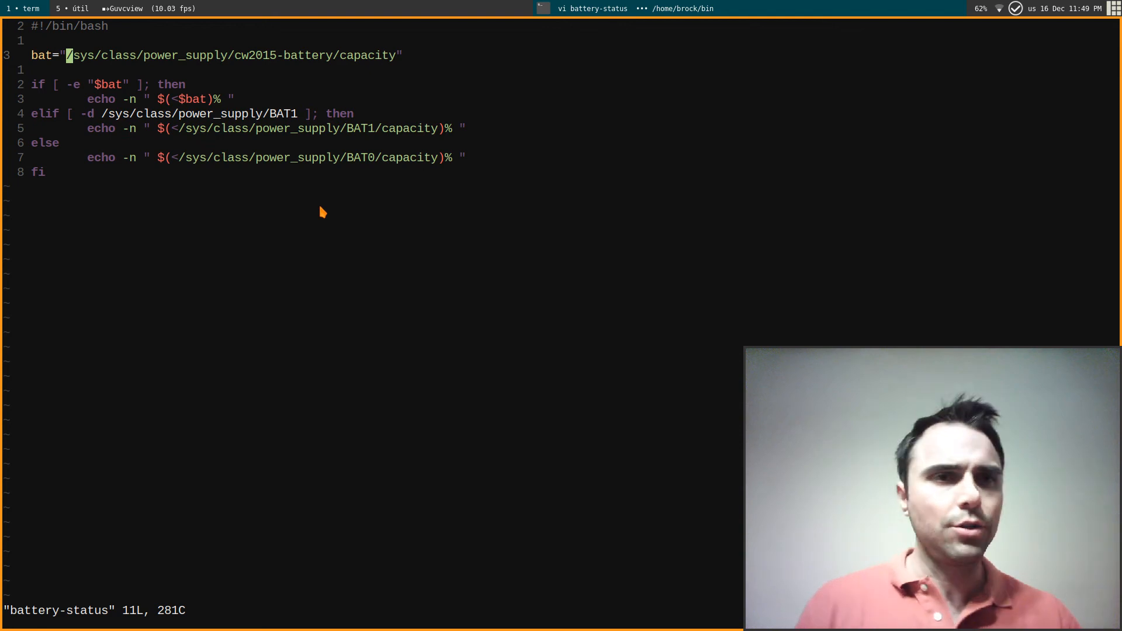
mouse_move(149, 145)
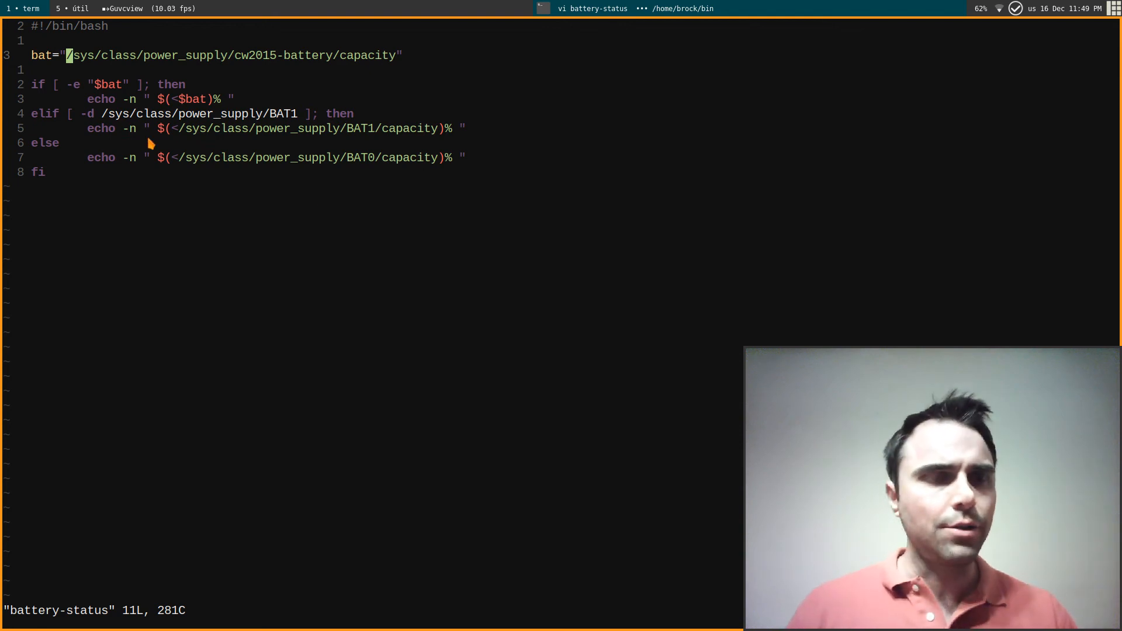
mouse_move(190, 145)
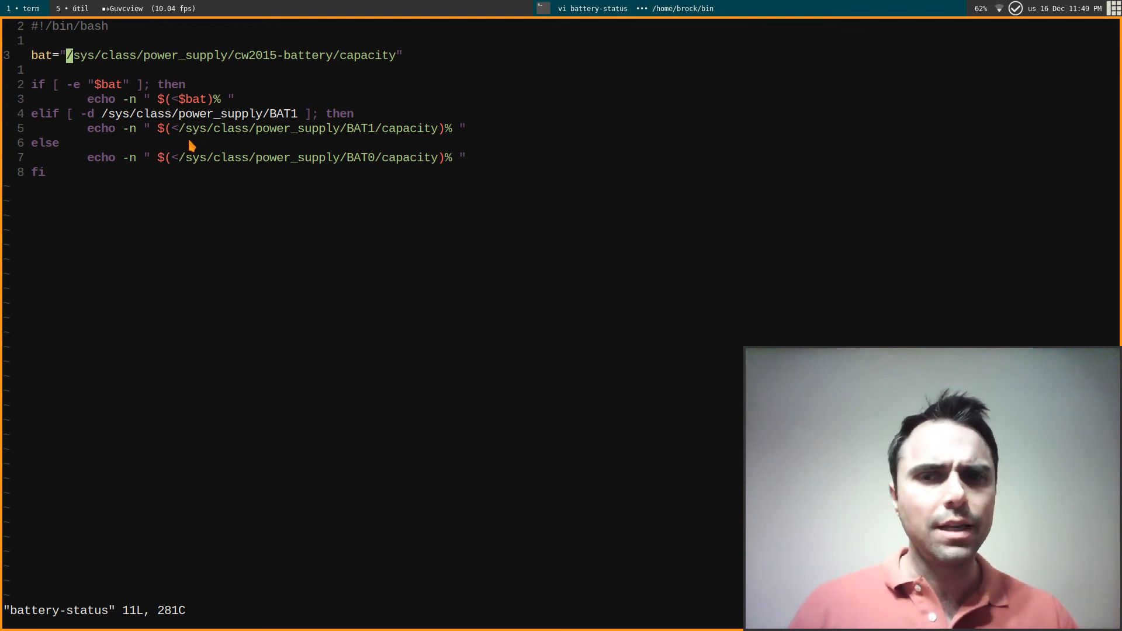
mouse_move(186, 168)
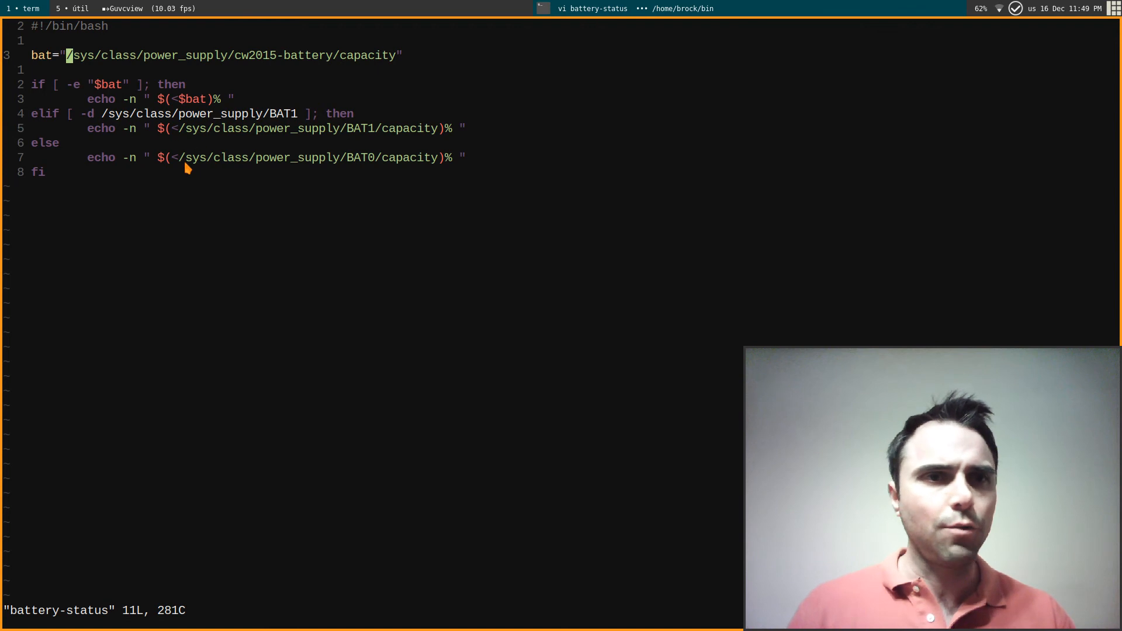
mouse_move(260, 234)
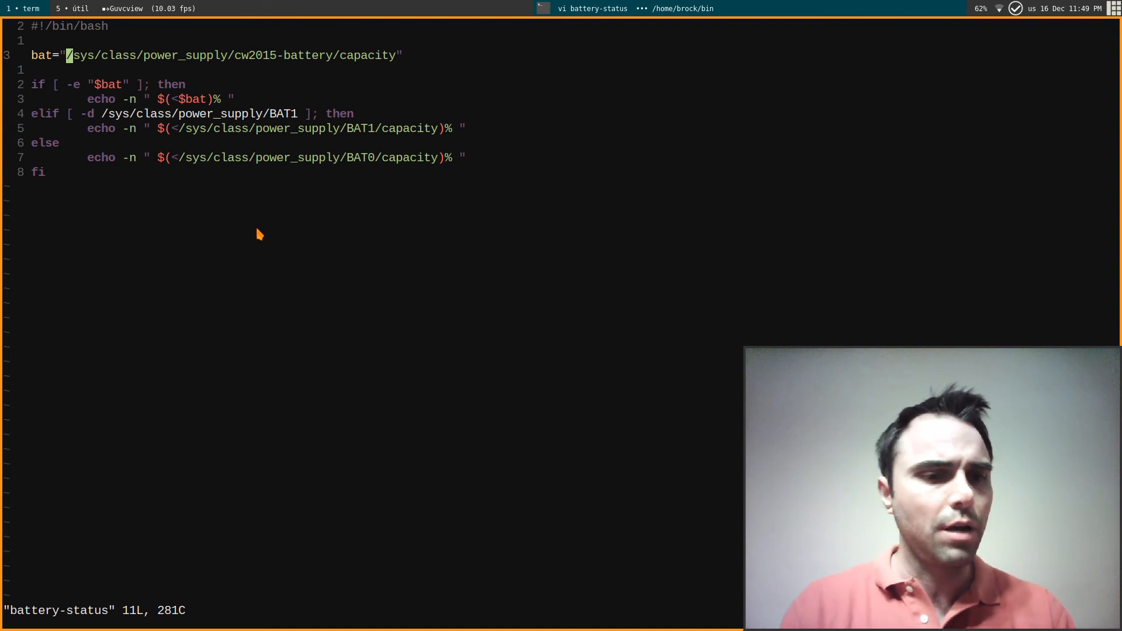
Quit the battery-status script in vim with :q.
text(:q)
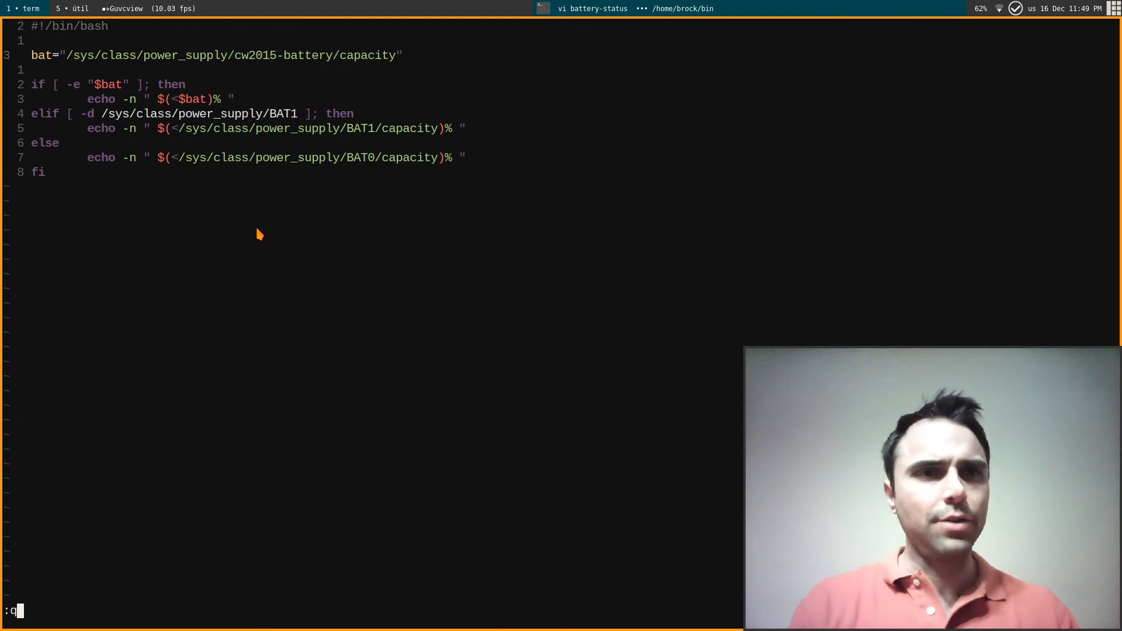
key(Return)
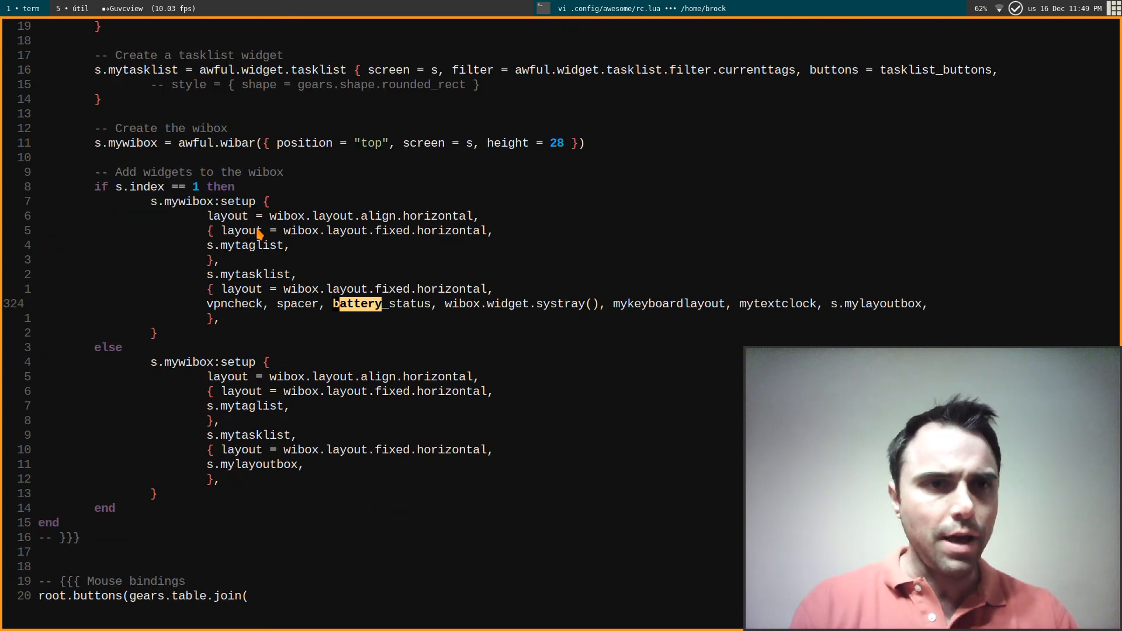
mouse_move(494, 306)
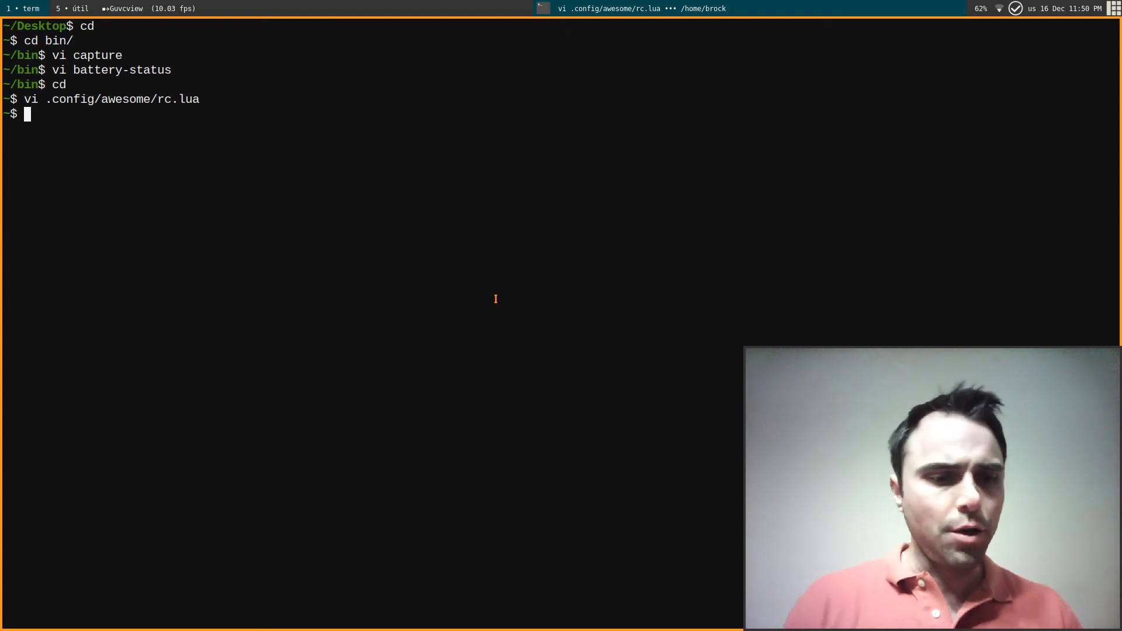
Run xev from the home directory to print key and focus events.
text(xev)
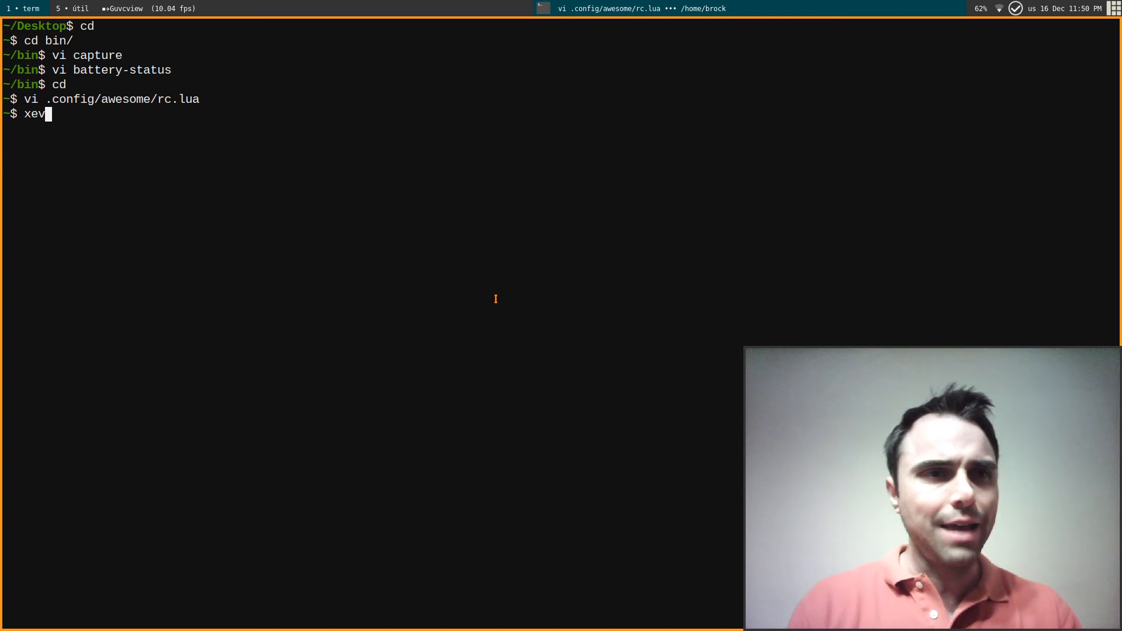
key(Return)
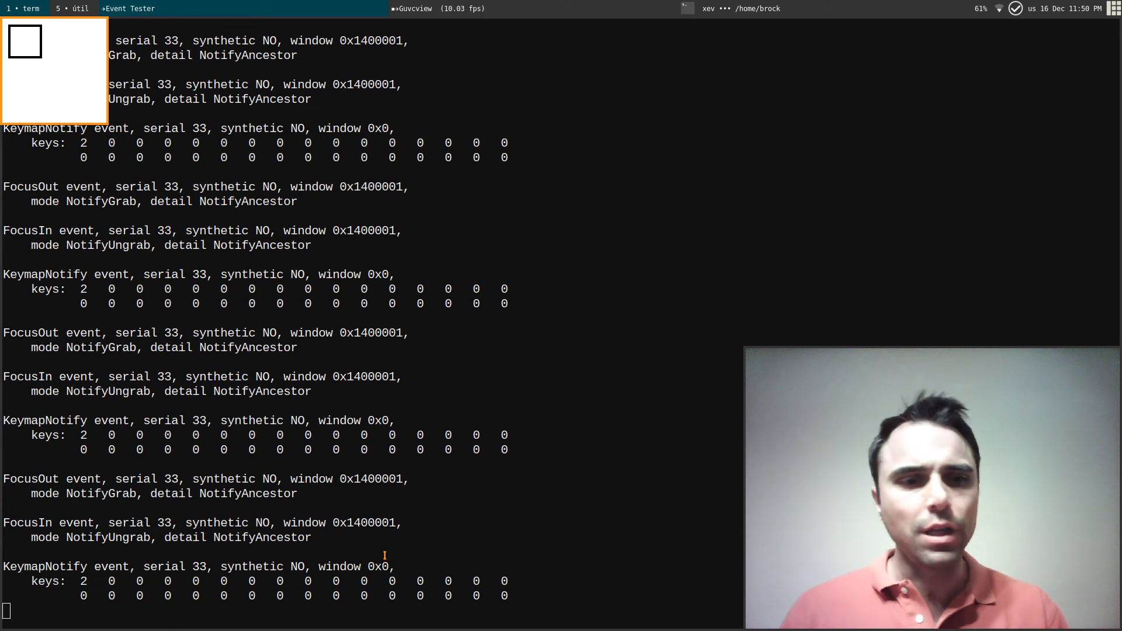
mouse_move(379, 512)
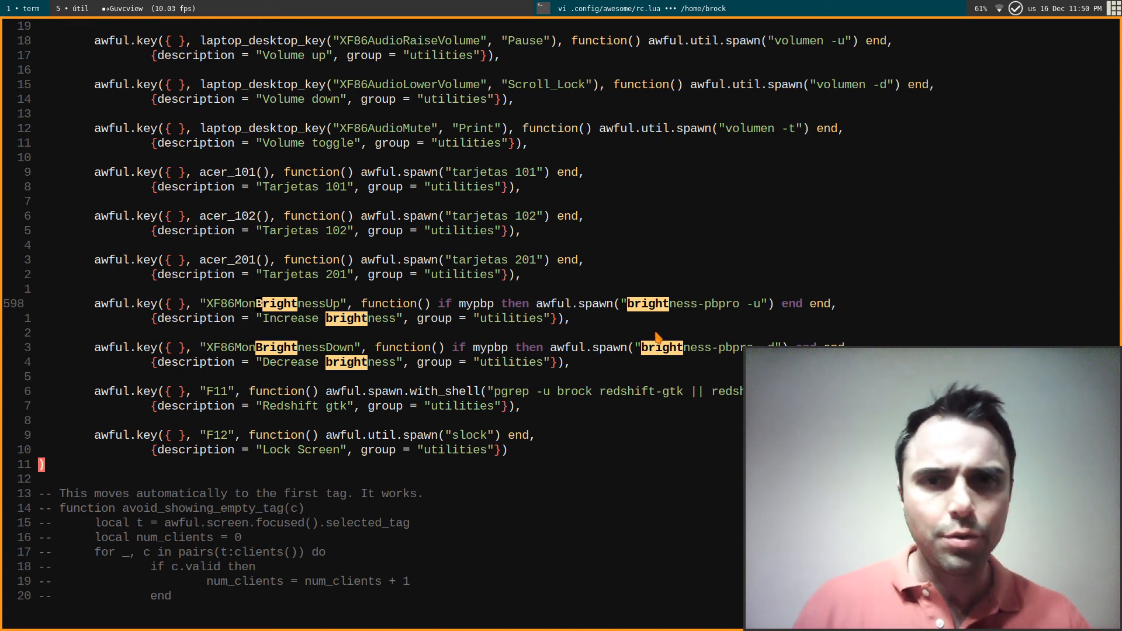
mouse_move(709, 360)
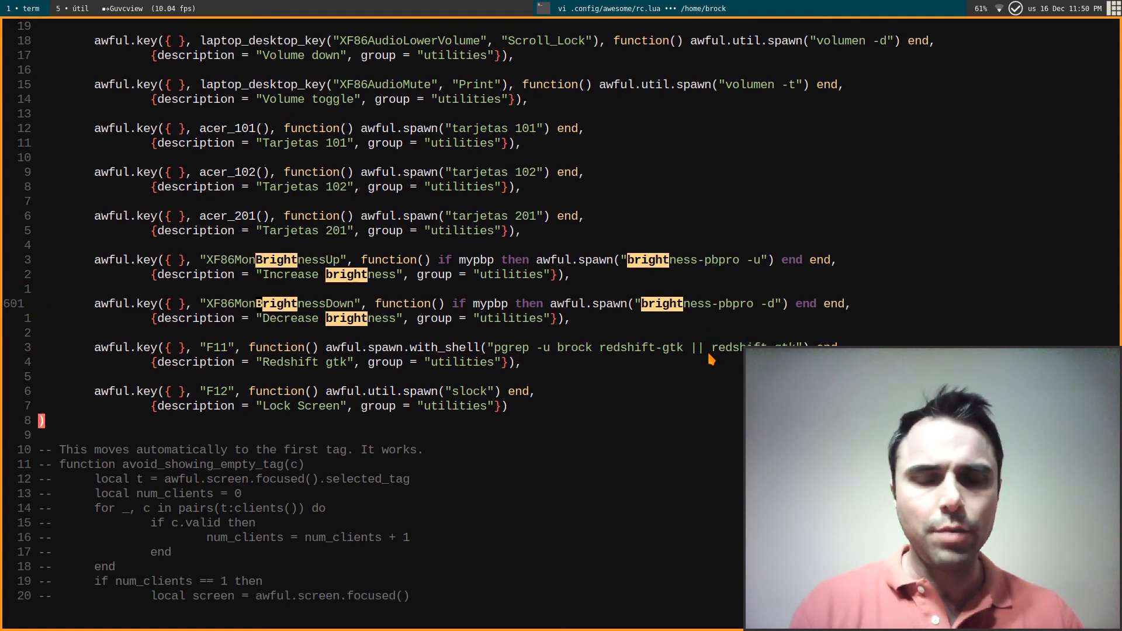
mouse_move(769, 316)
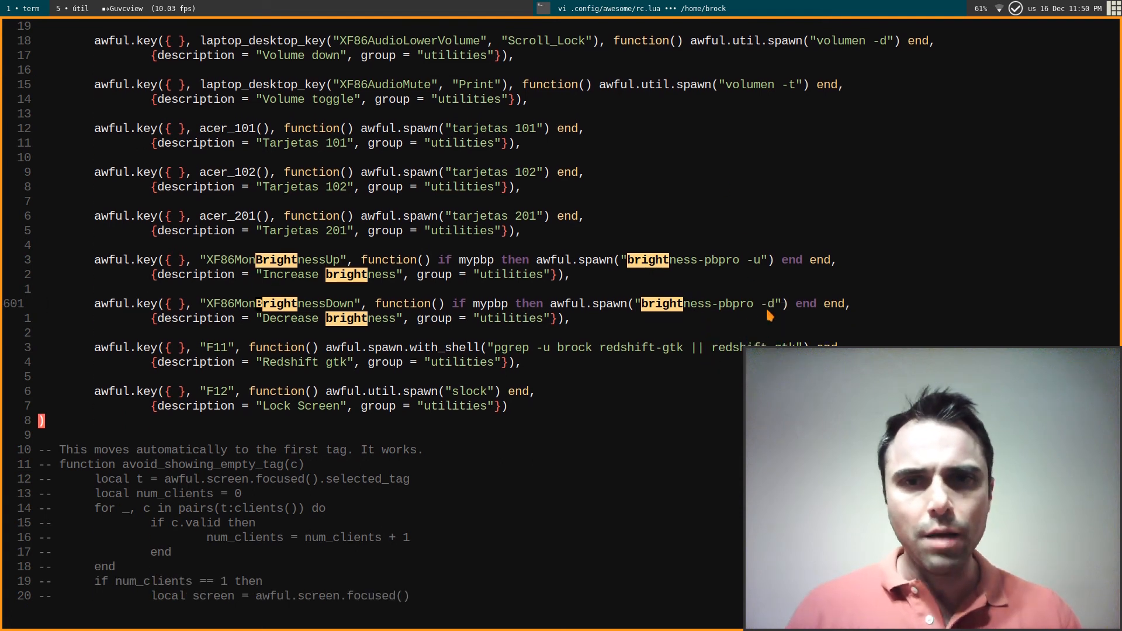
mouse_move(661, 415)
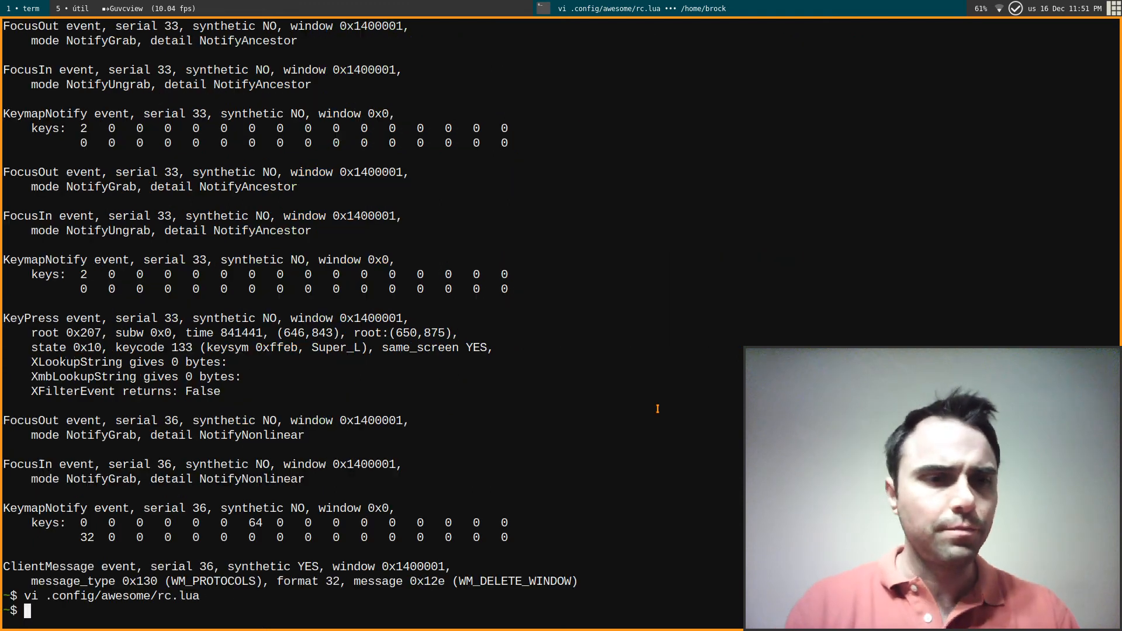
Open bin/brightness-pbpro in vim.
text(vi bin/bri)
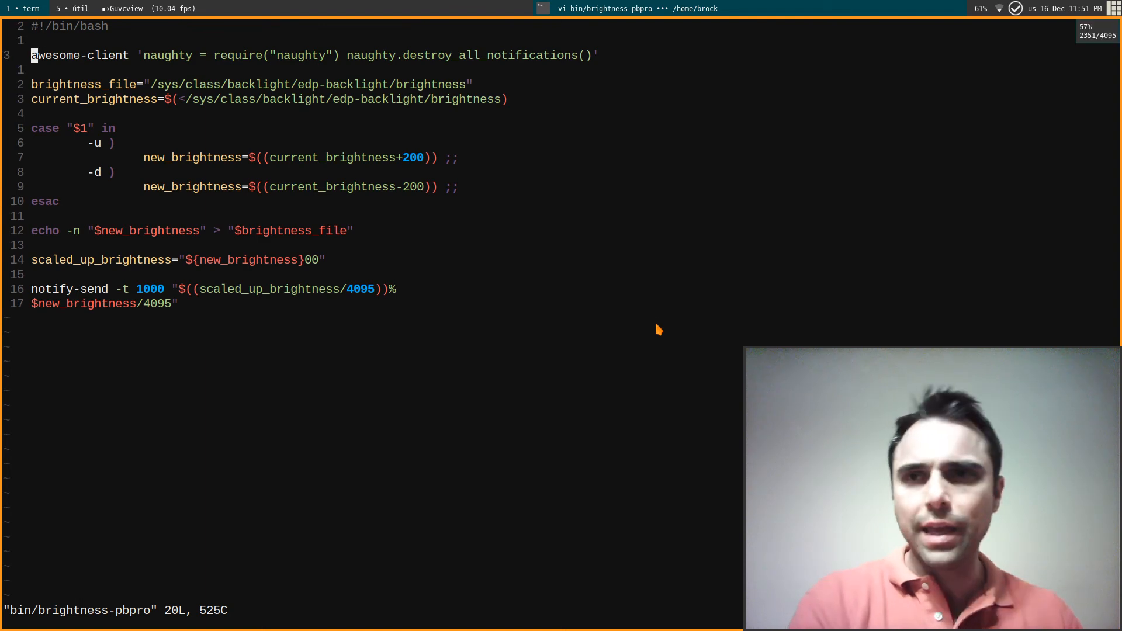
mouse_move(765, 256)
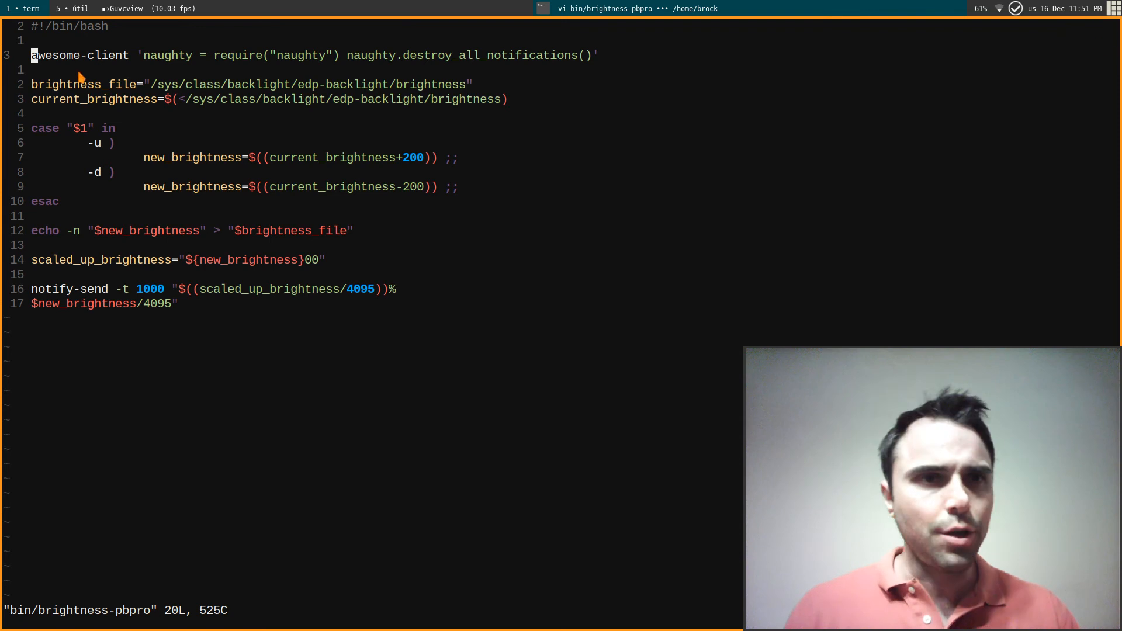
mouse_move(459, 111)
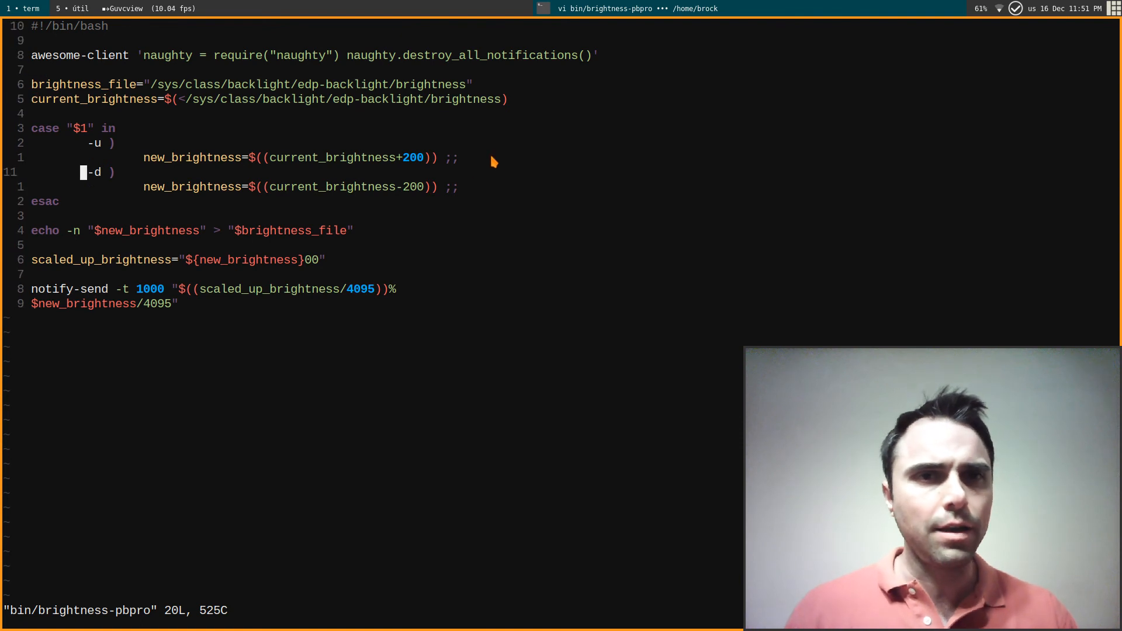
mouse_move(369, 311)
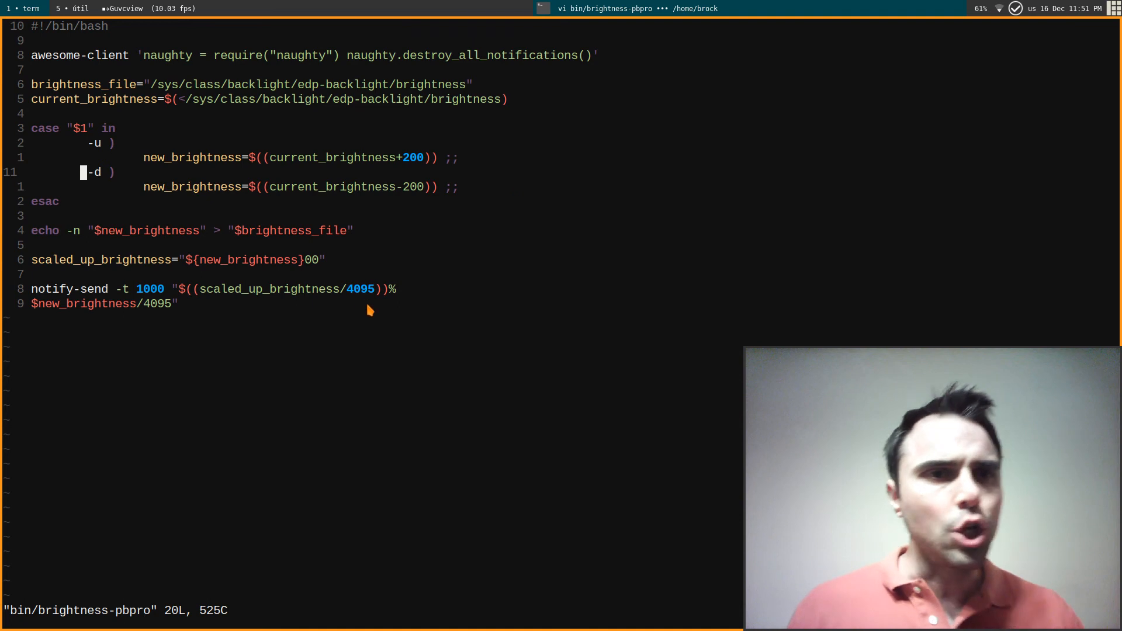
mouse_move(499, 312)
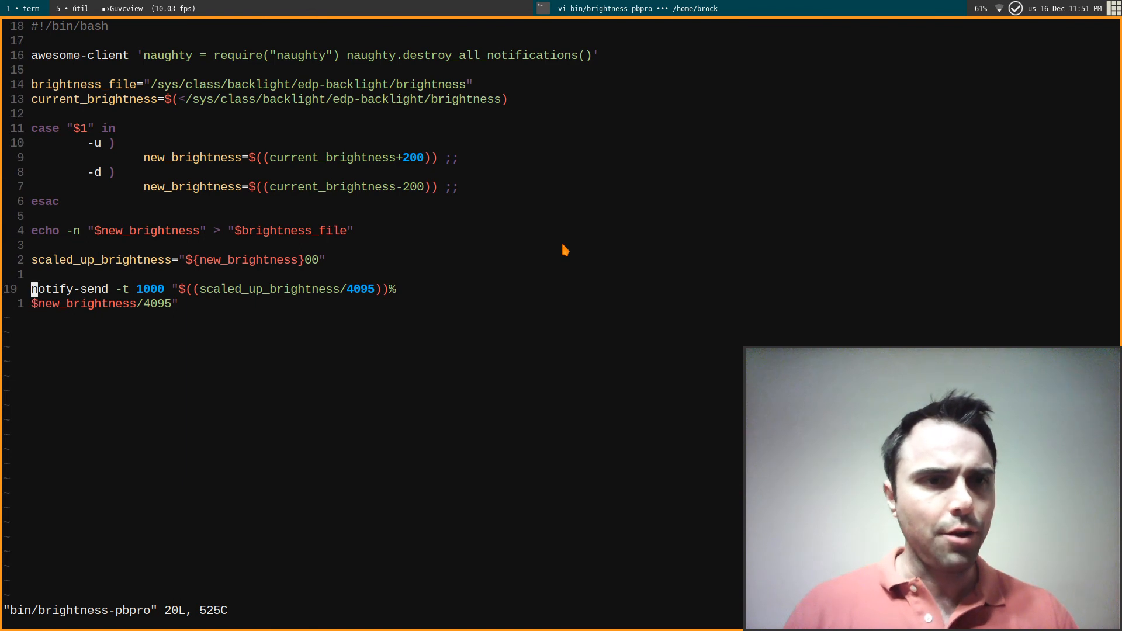
mouse_move(667, 245)
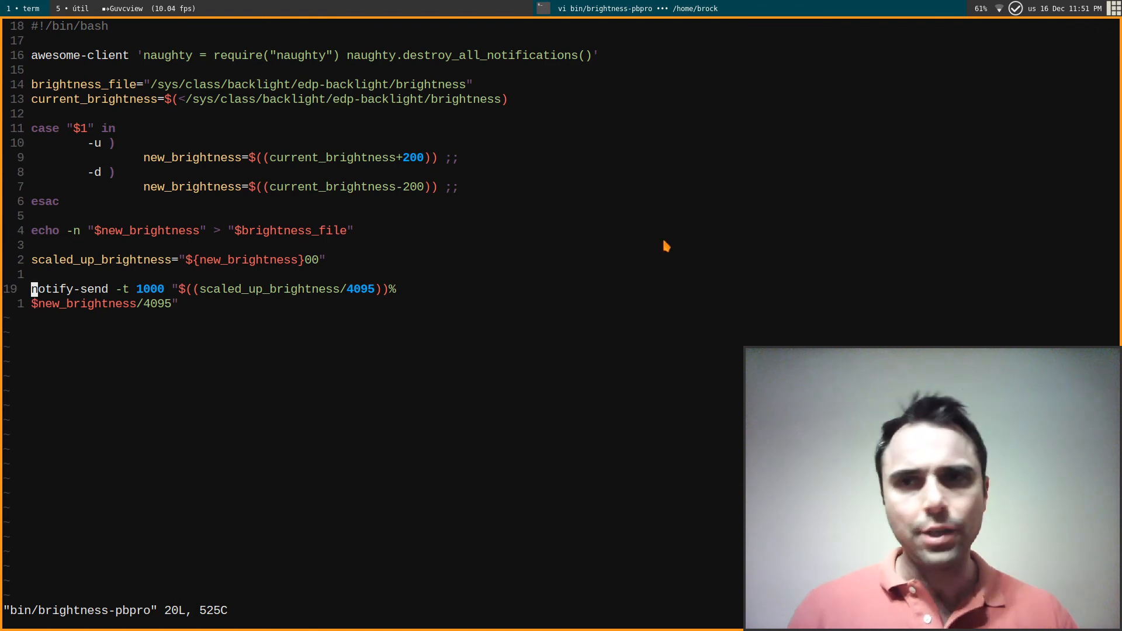
mouse_move(588, 312)
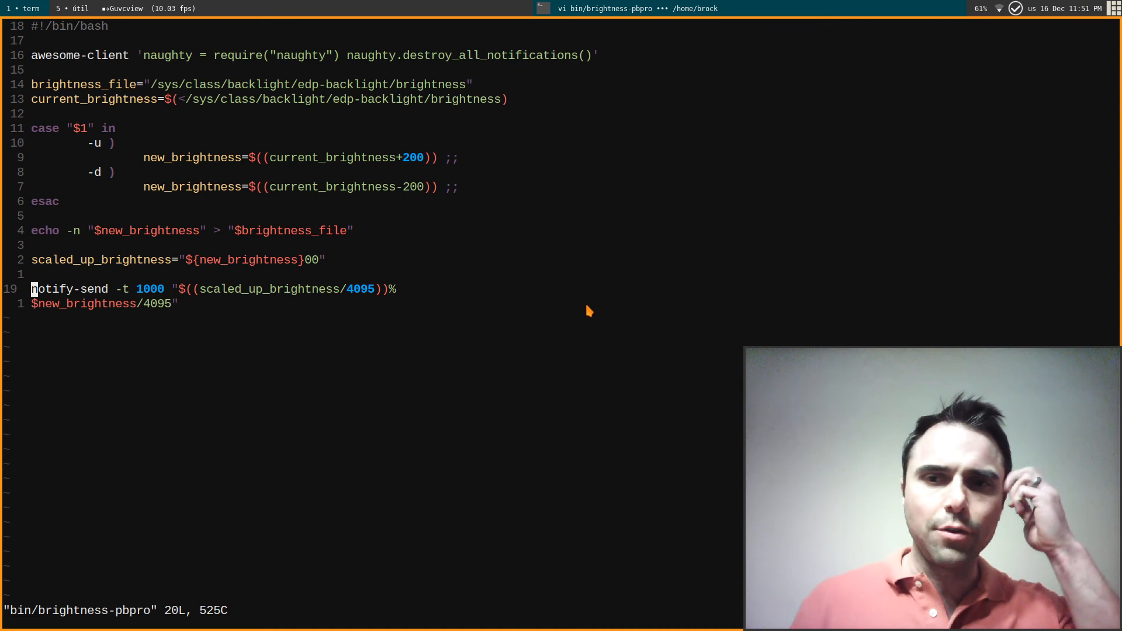
mouse_move(553, 360)
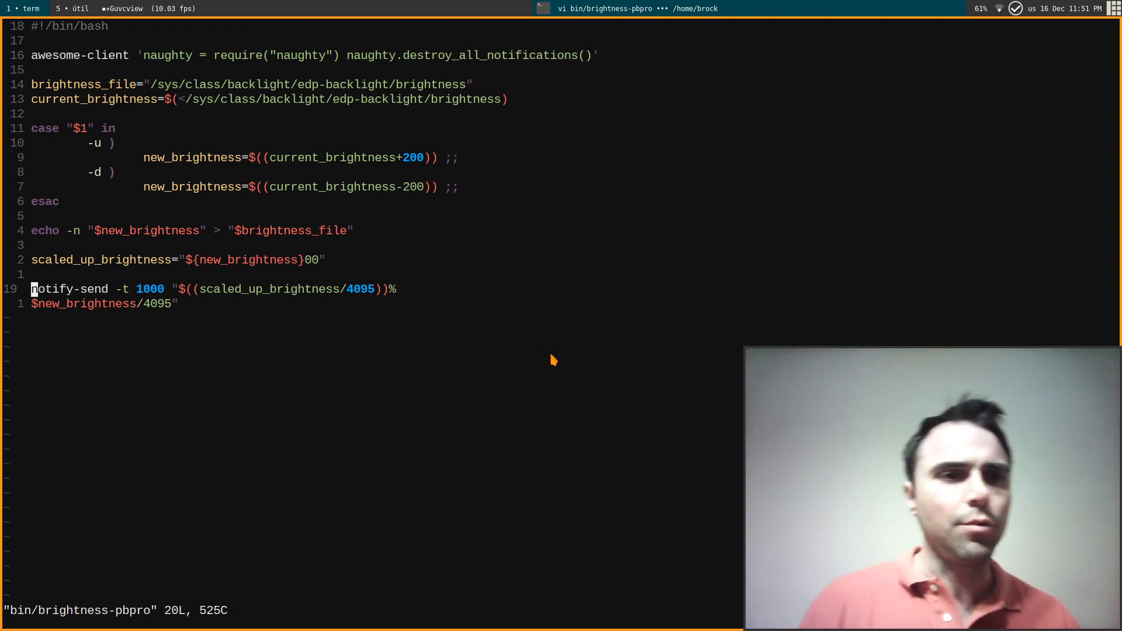
Read through the brightness-pbpro backlight ±200 and notify-send logic in vim.
key(v)
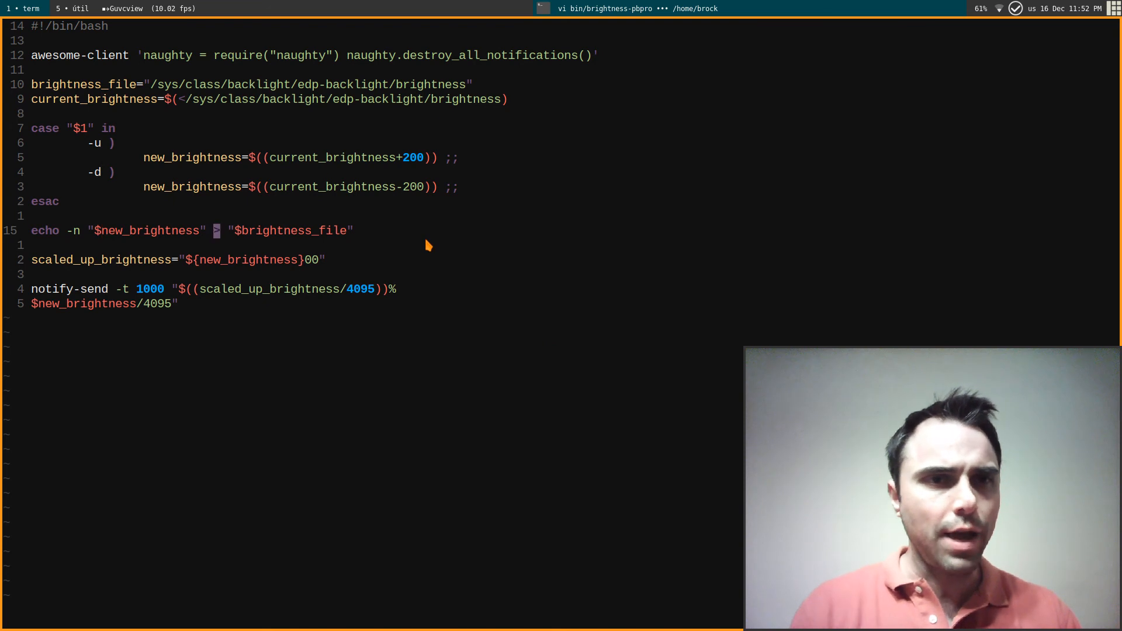
mouse_move(456, 145)
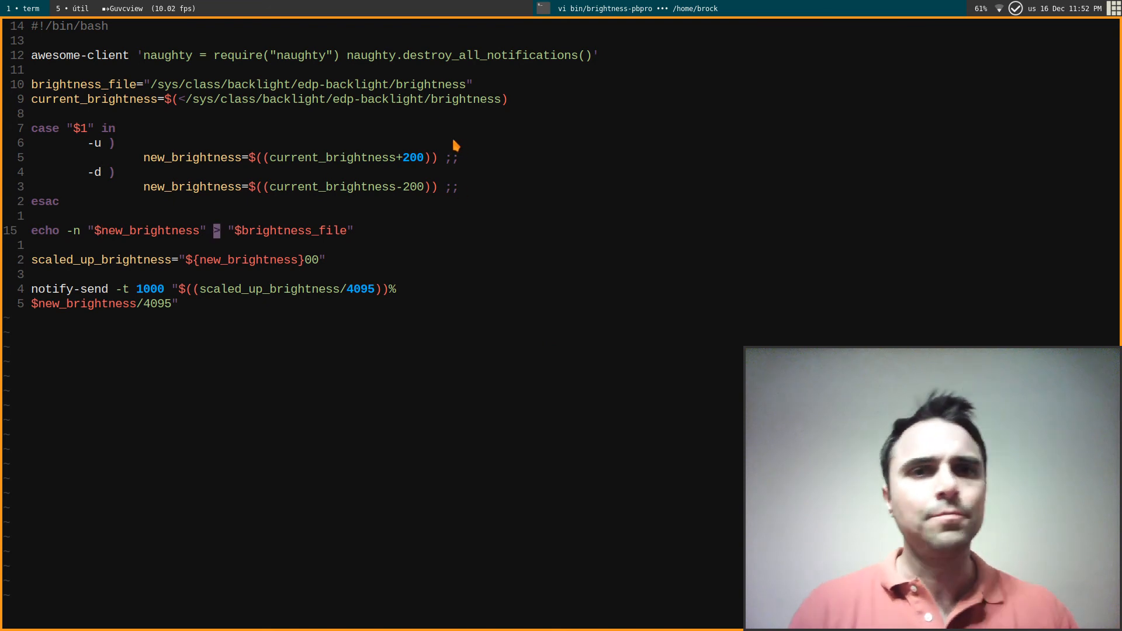
mouse_move(485, 325)
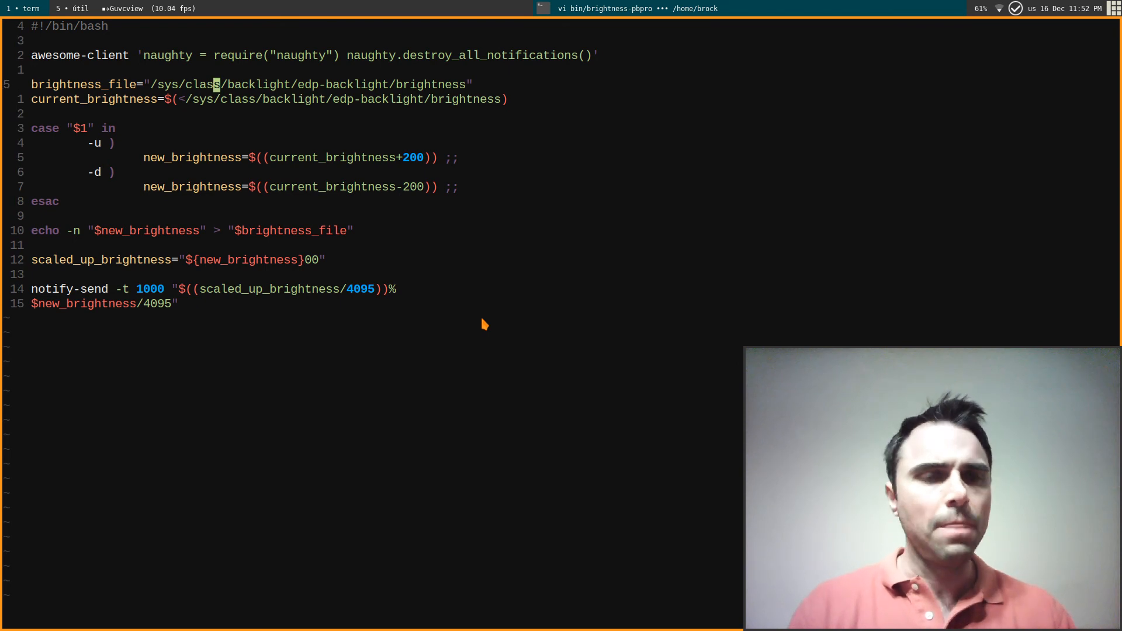
Quit brightness-pbpro and open /usr/local/bin/brightness-pbpro-permission-change in vim.
text(:q)
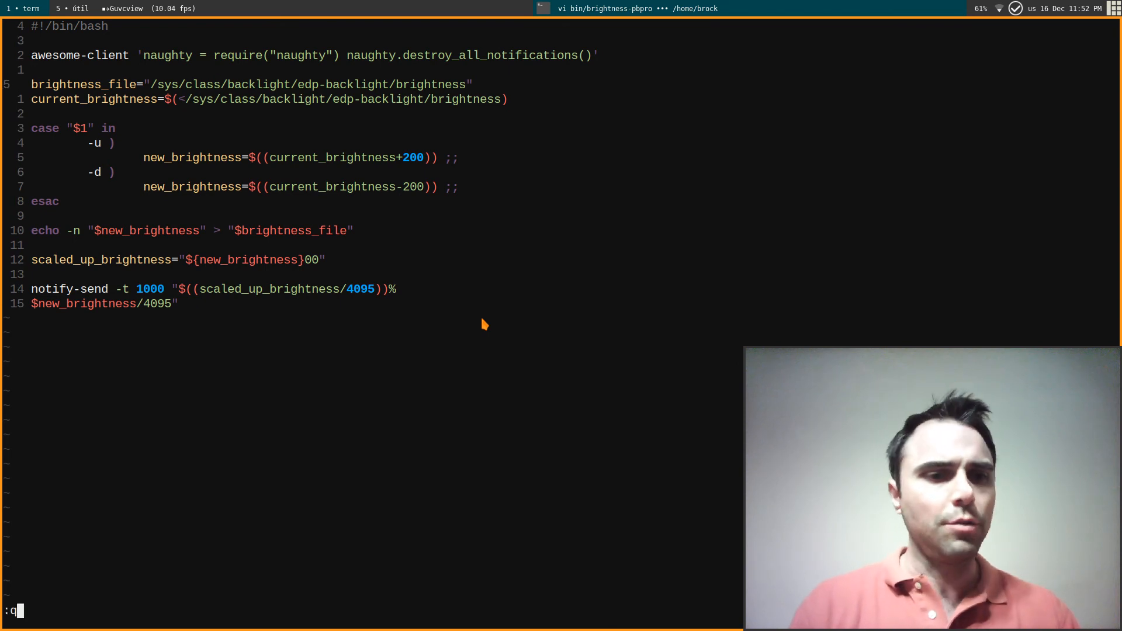
text(cd bin/)
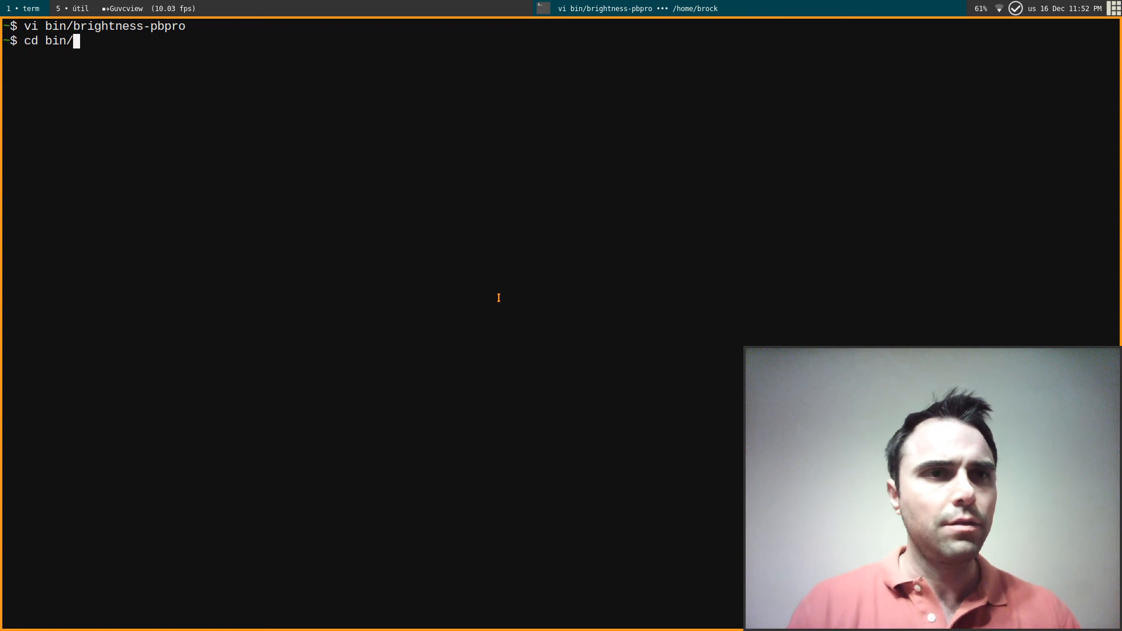
text(vi brightness-pbpro^C)
text(cd)
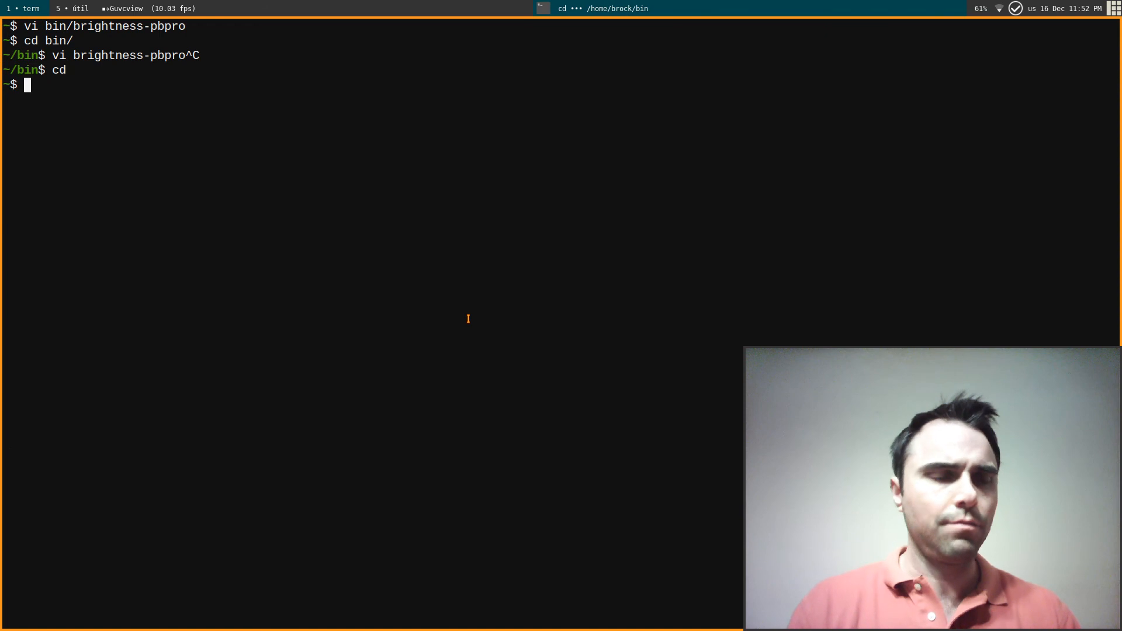
text(vi /usr/local/b)
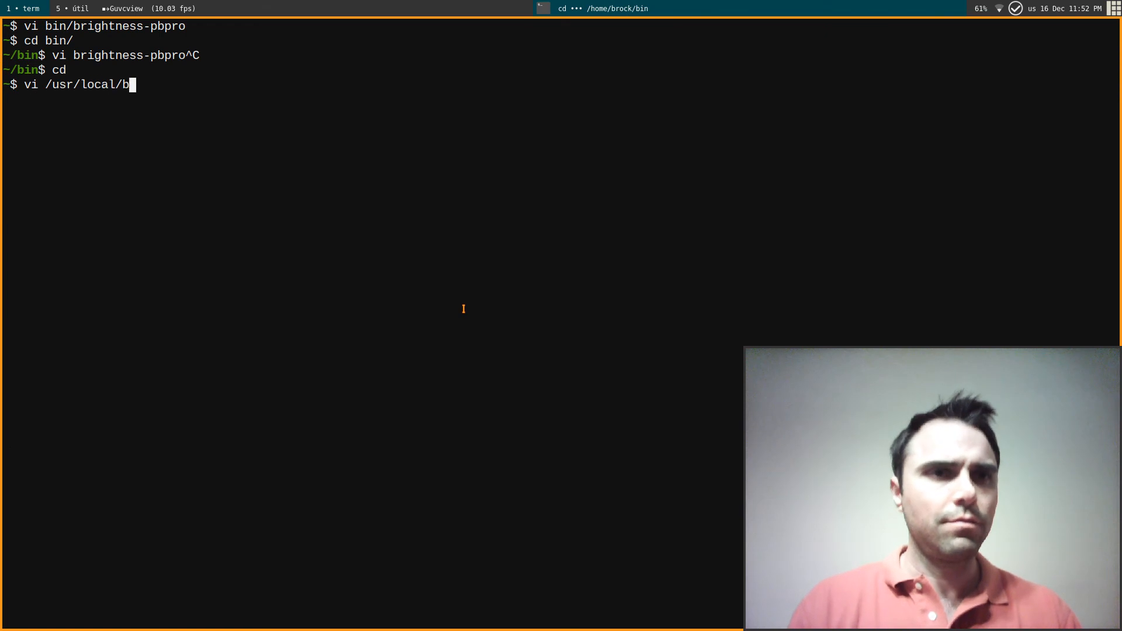
text(in/brightness-pbpro-permission-change)
text(:q)
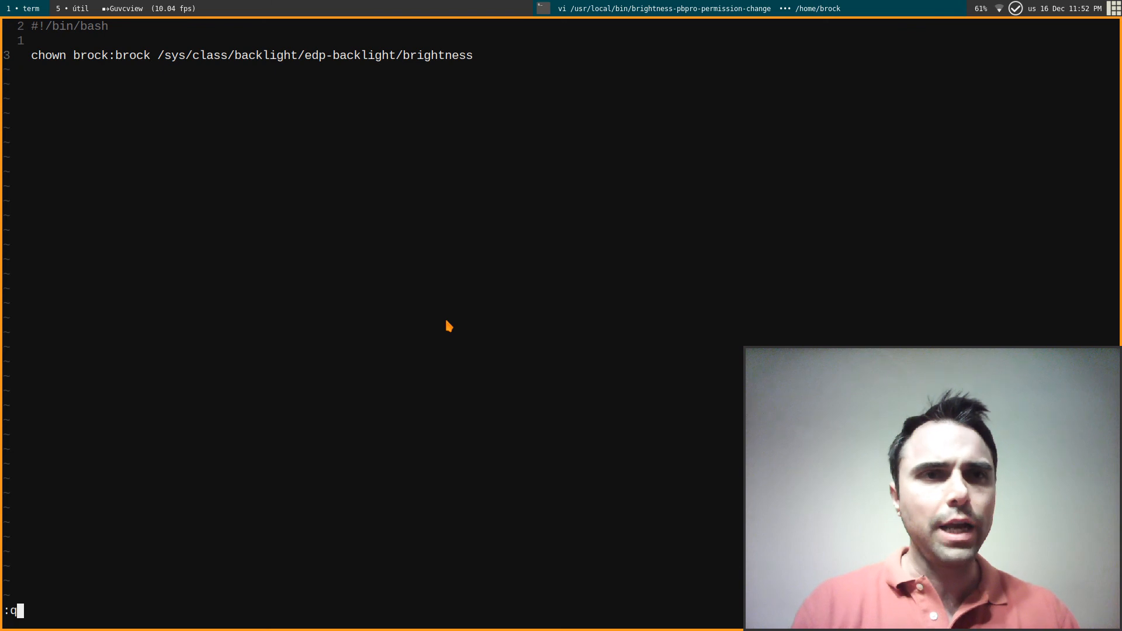
Exit vim after reading the permission-change script's chown line.
key(Return)
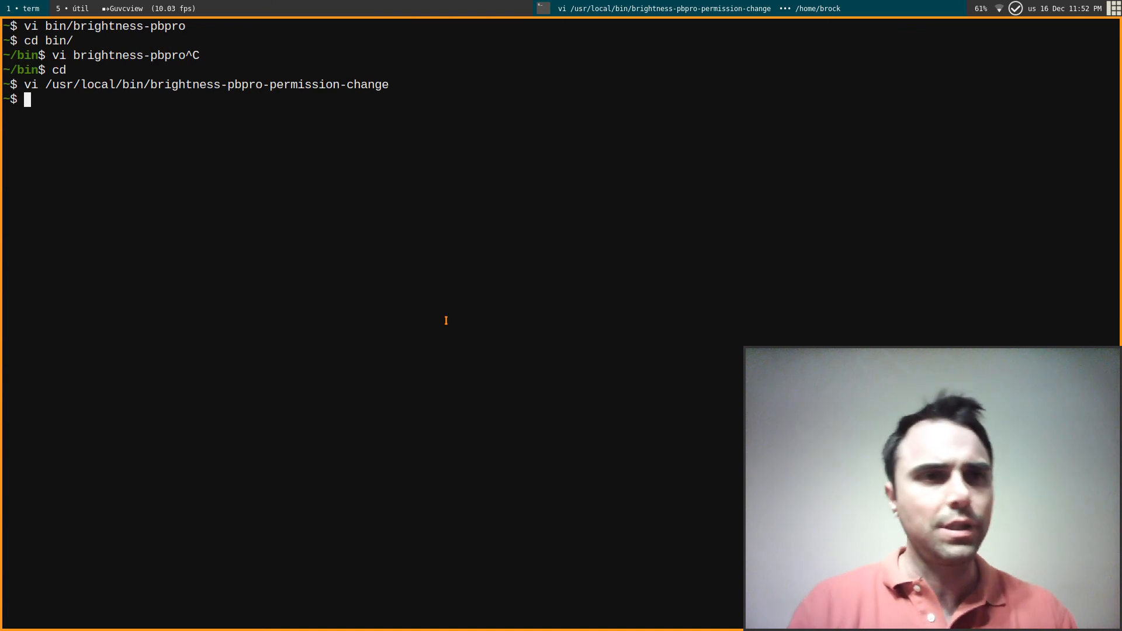
Search shell history for 'syd' to reopen brightness-pbpro.service in vim.
text(vi)
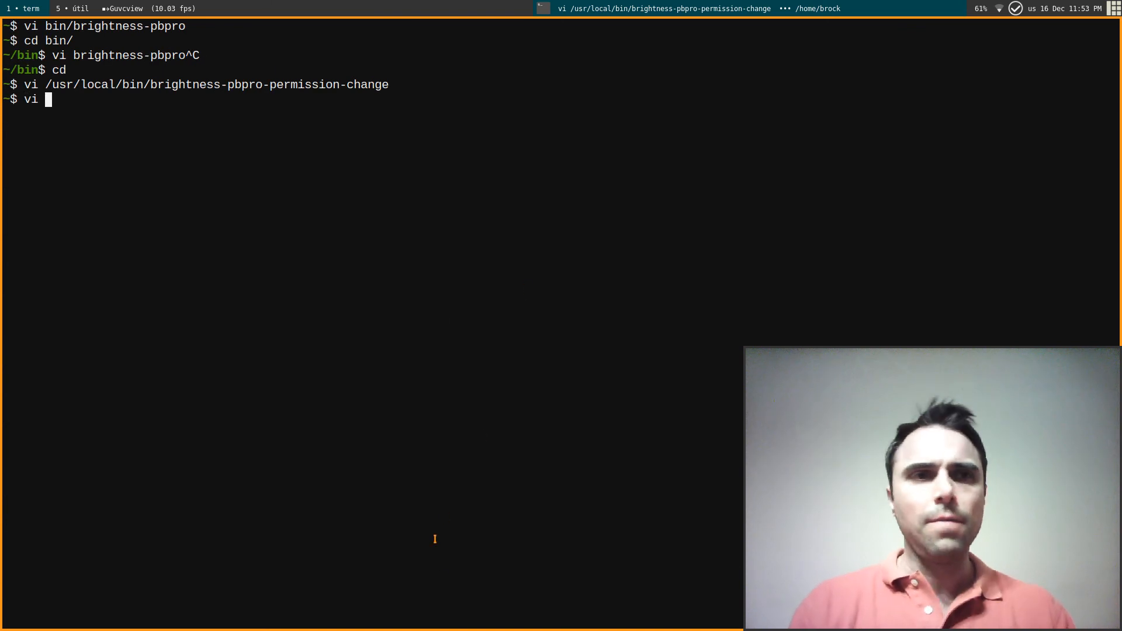
key(ctrl+r)
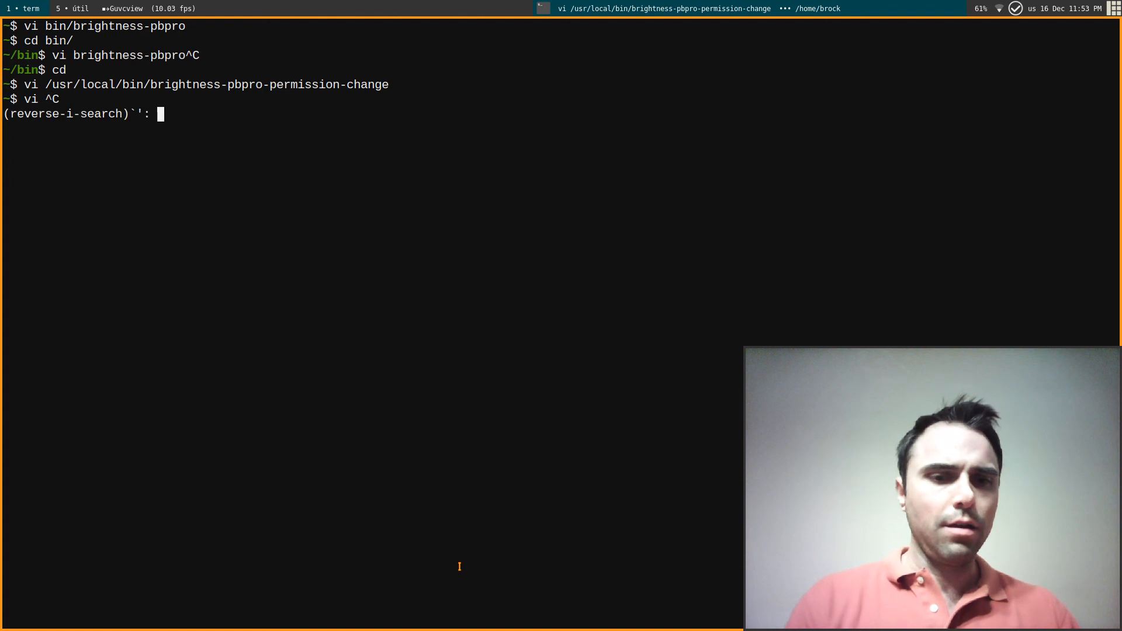
text(syd)
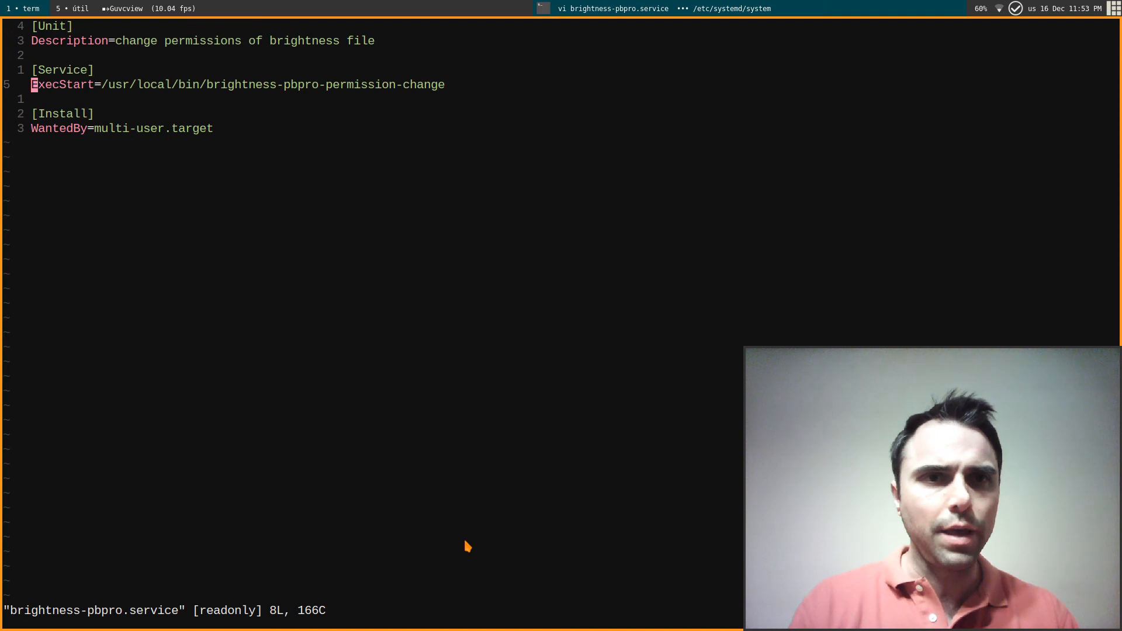
Quit the read-only brightness-pbpro.service unit with :q.
text(:q)
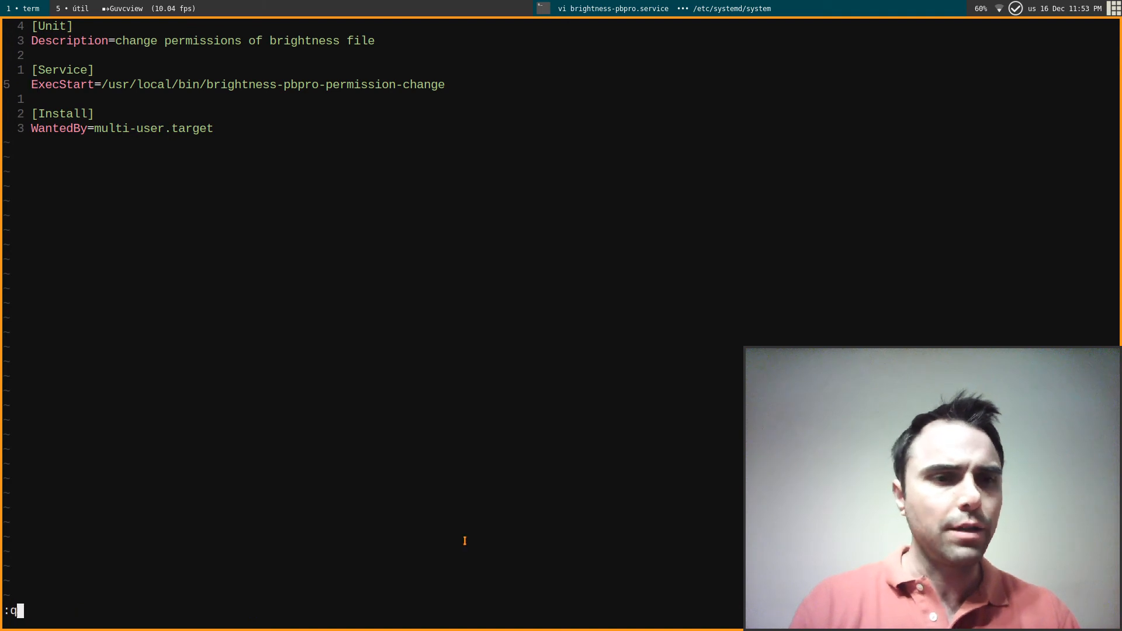
key(Return)
text(cd)
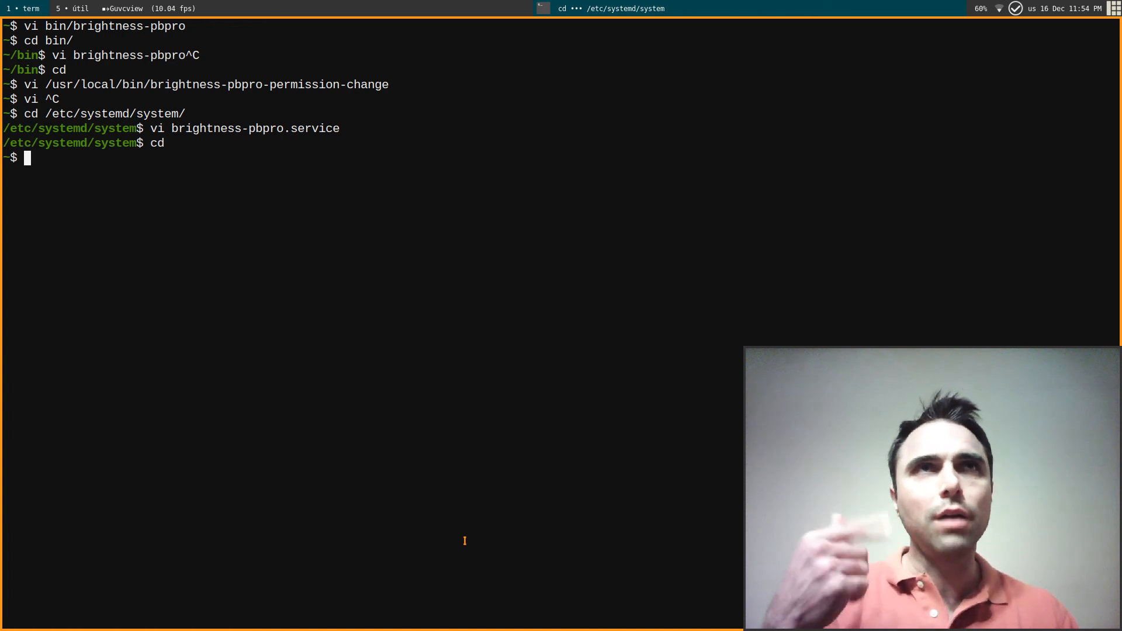
Abandon a half-typed 'past' completion and change into .config/autostart to list its entries.
text(p)
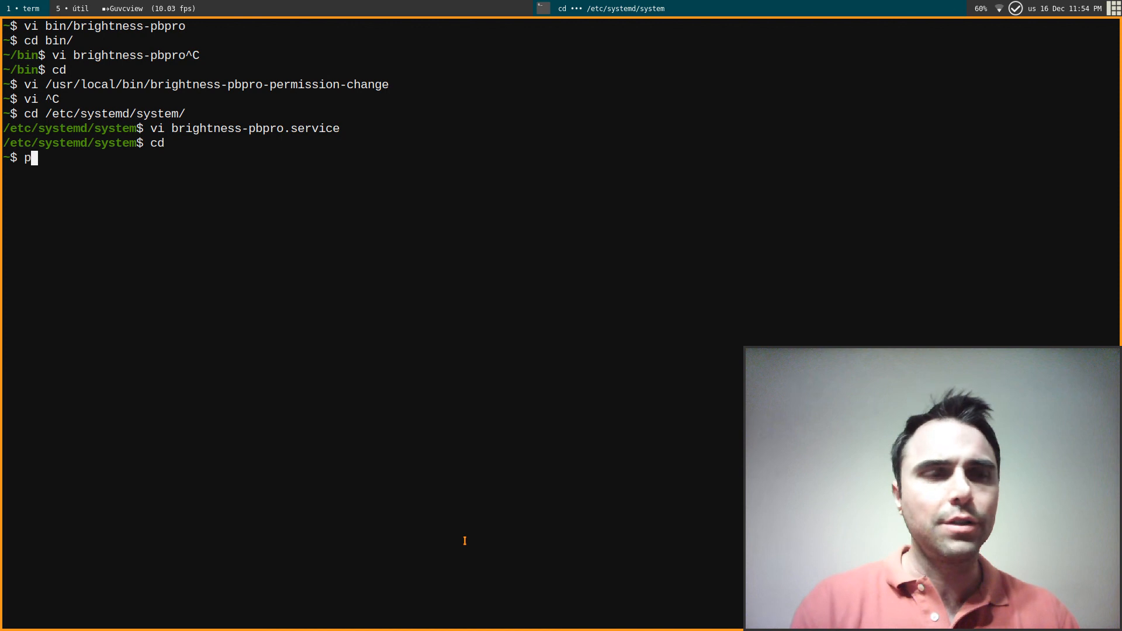
text(ast)
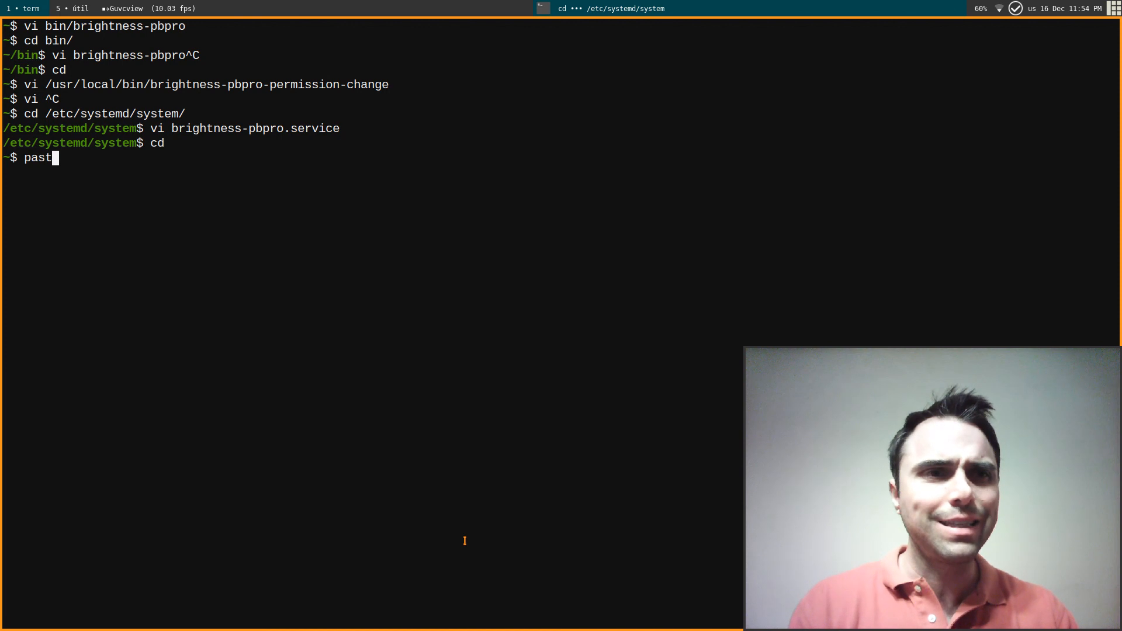
key(Tab)
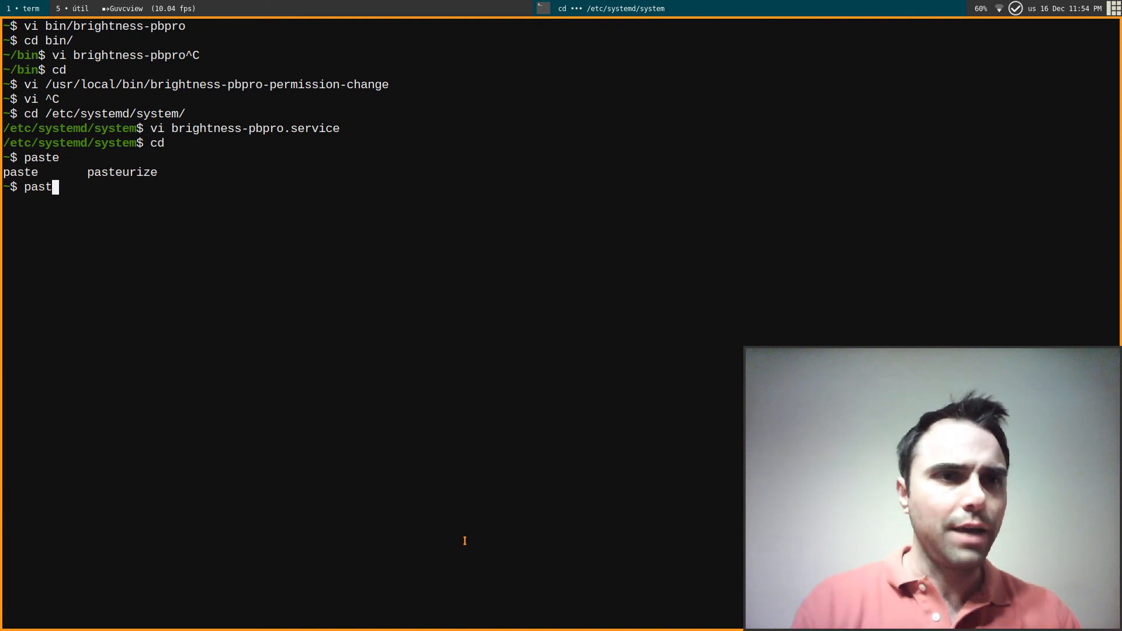
key(BackSpace)
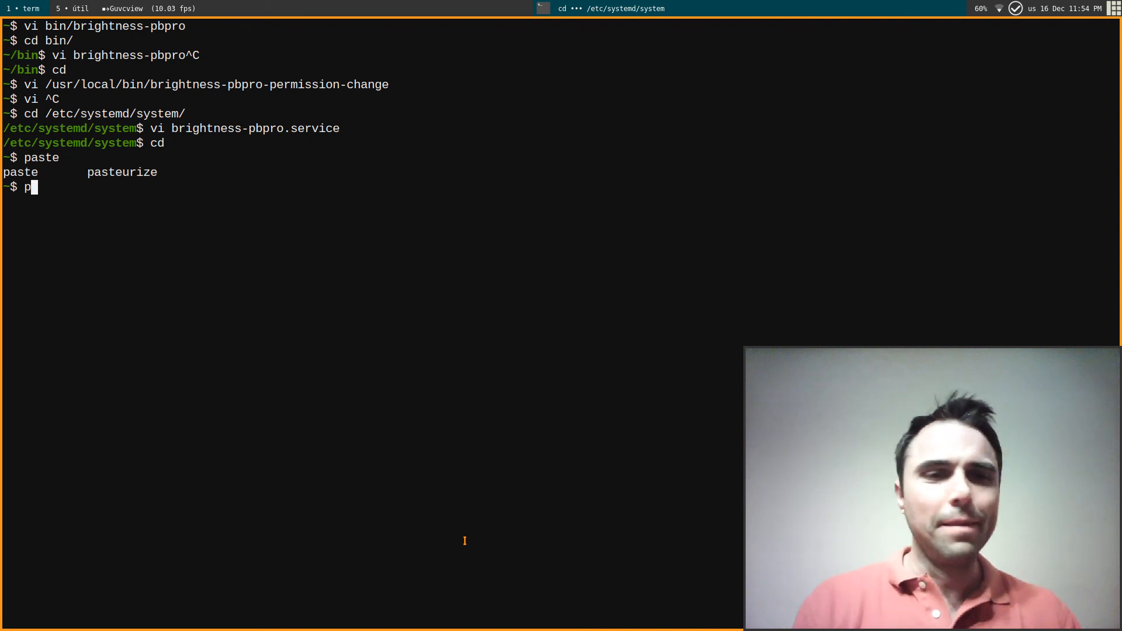
key(BackSpace)
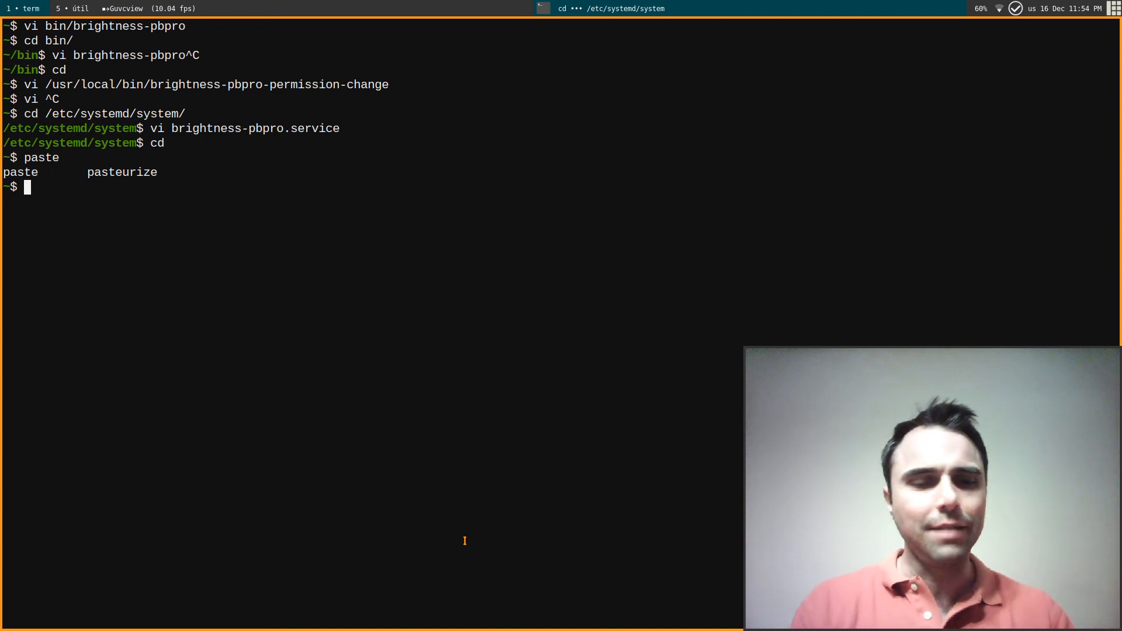
text(cd .config/autostart/)
text(ls)
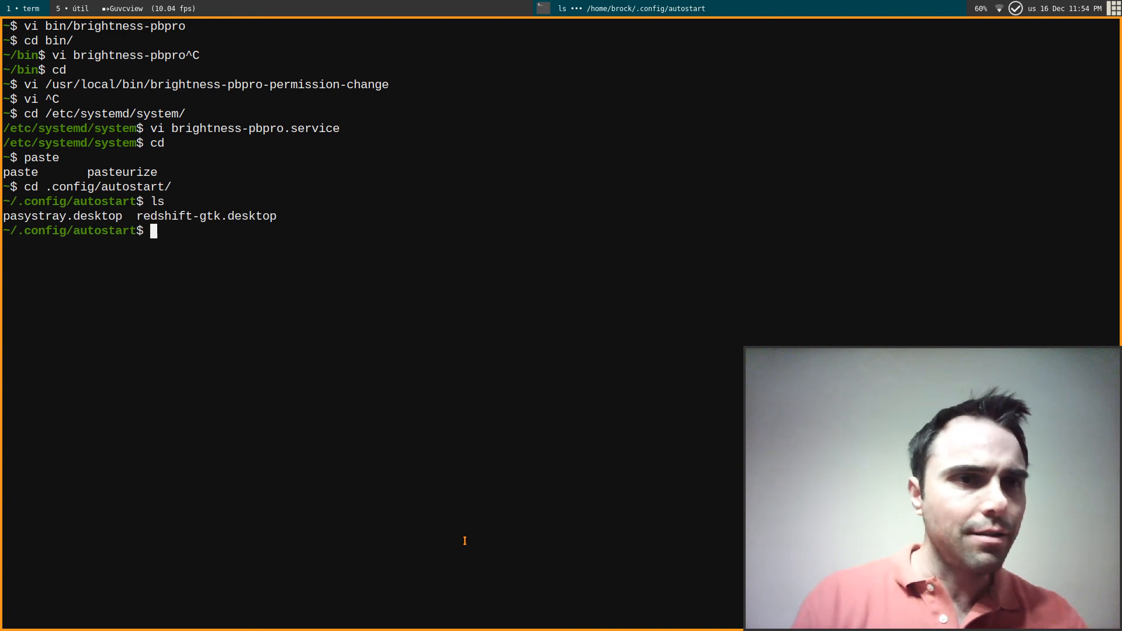
View pasystray.desktop (Exec=pasystray) in vi and quit with :q.
text(vi pasystray.desktop)
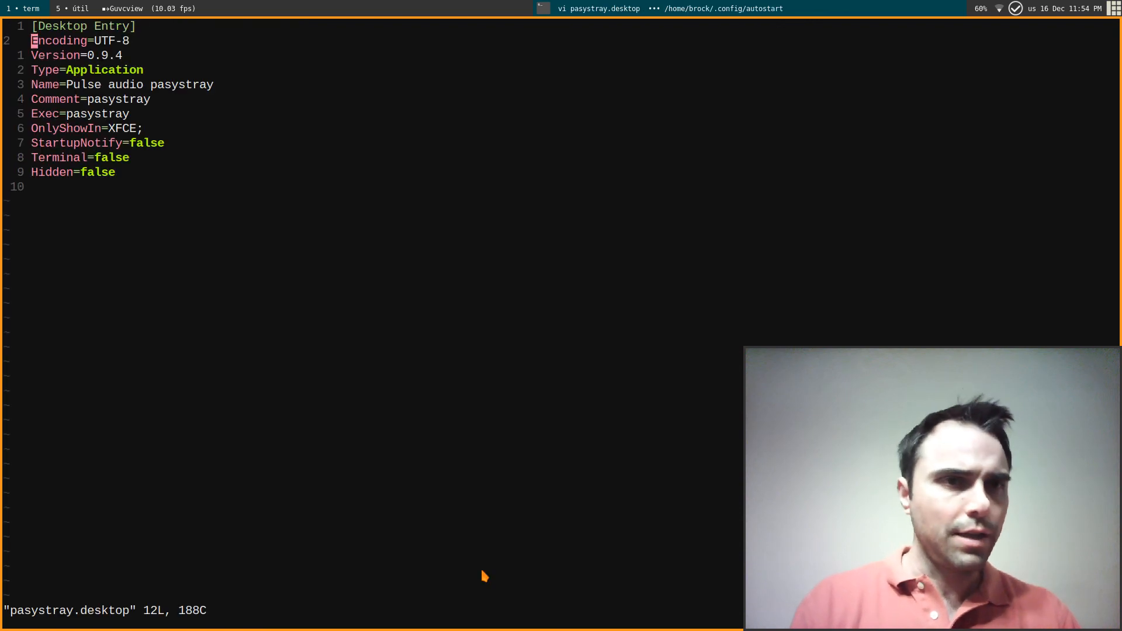
text(:q)
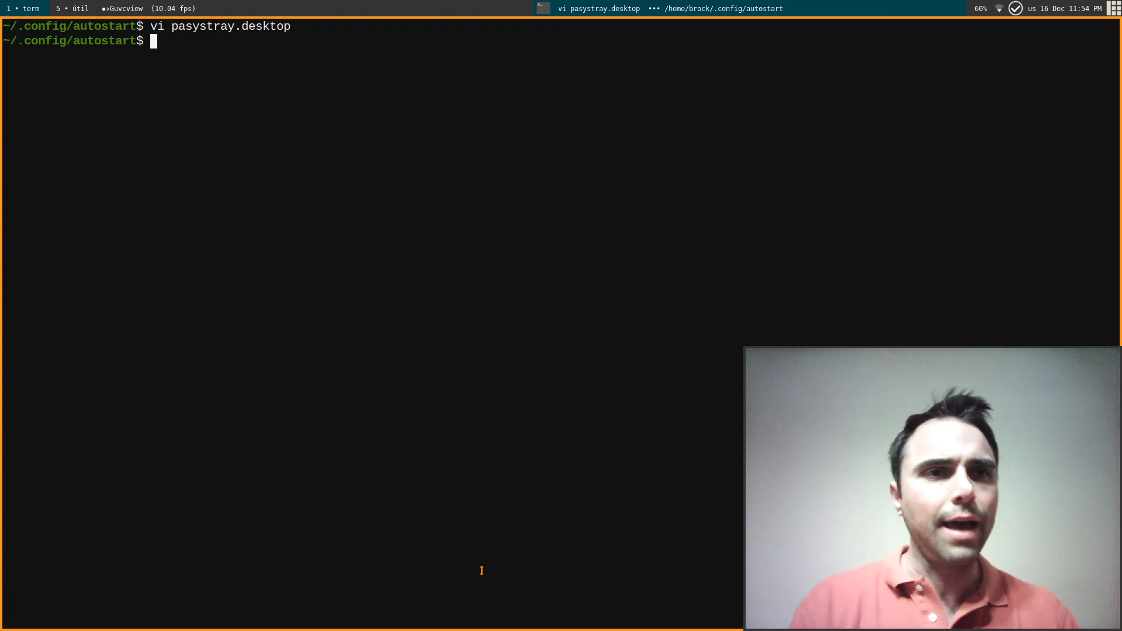
Return home, run ps aux | grep pulse, and recall rc.lua from history.
text(cd)
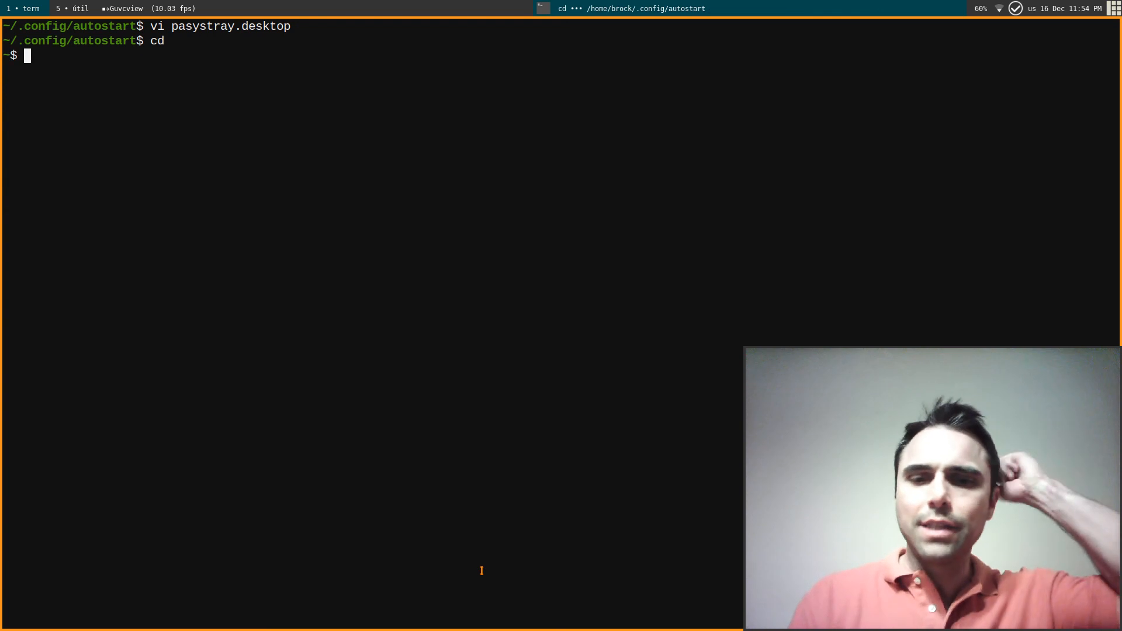
text(ps au)
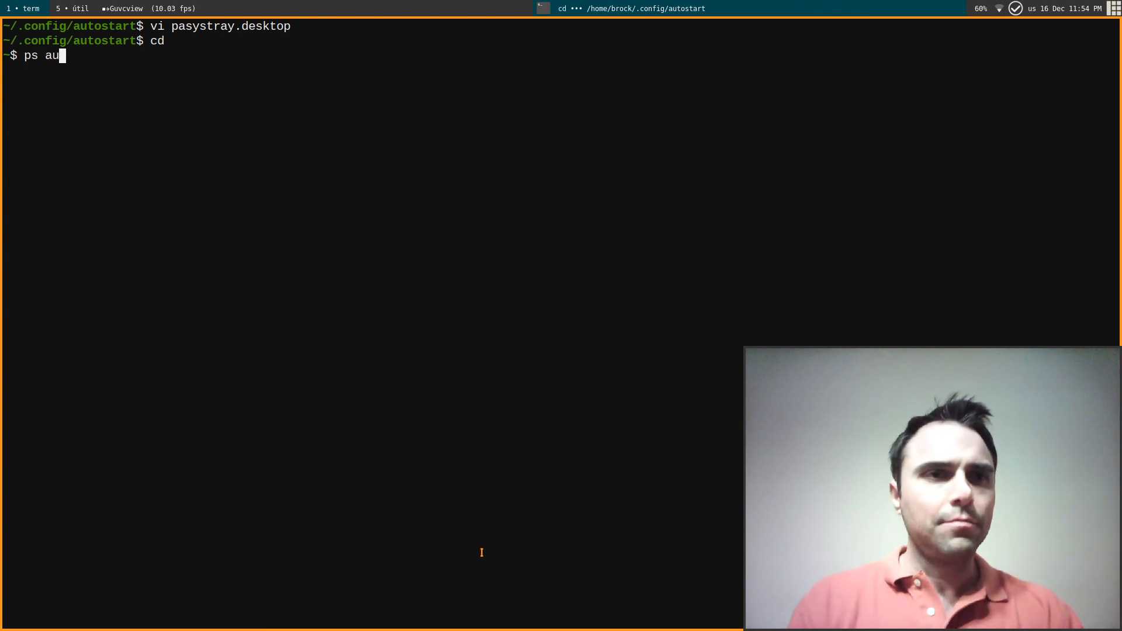
text(x | grep pulse)
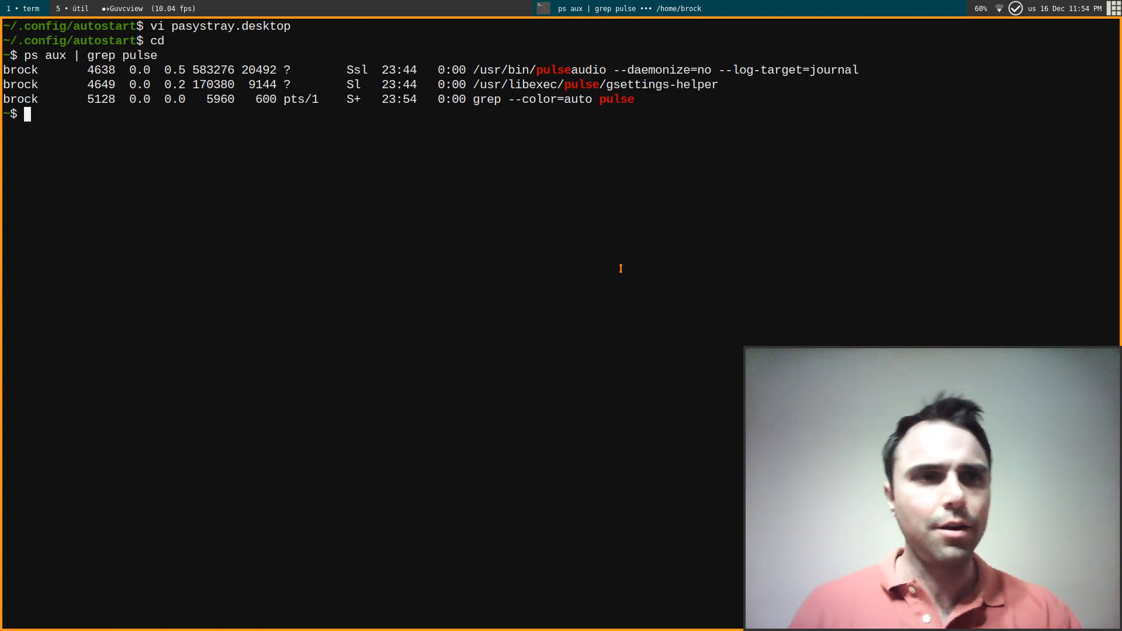
key(ctrl+r)
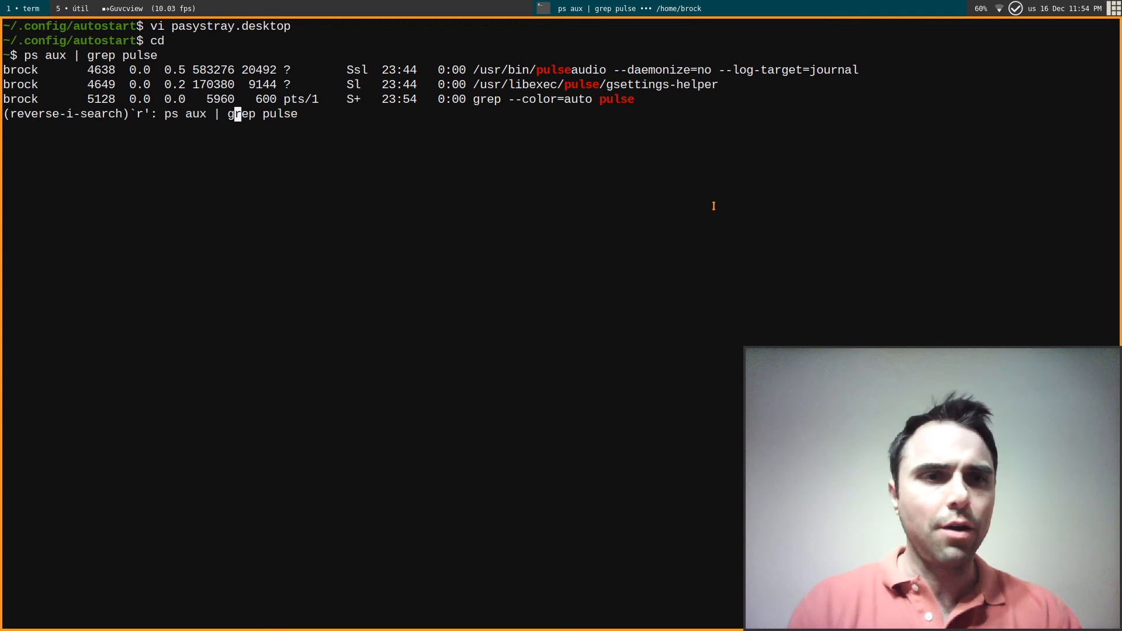
key(Enter)
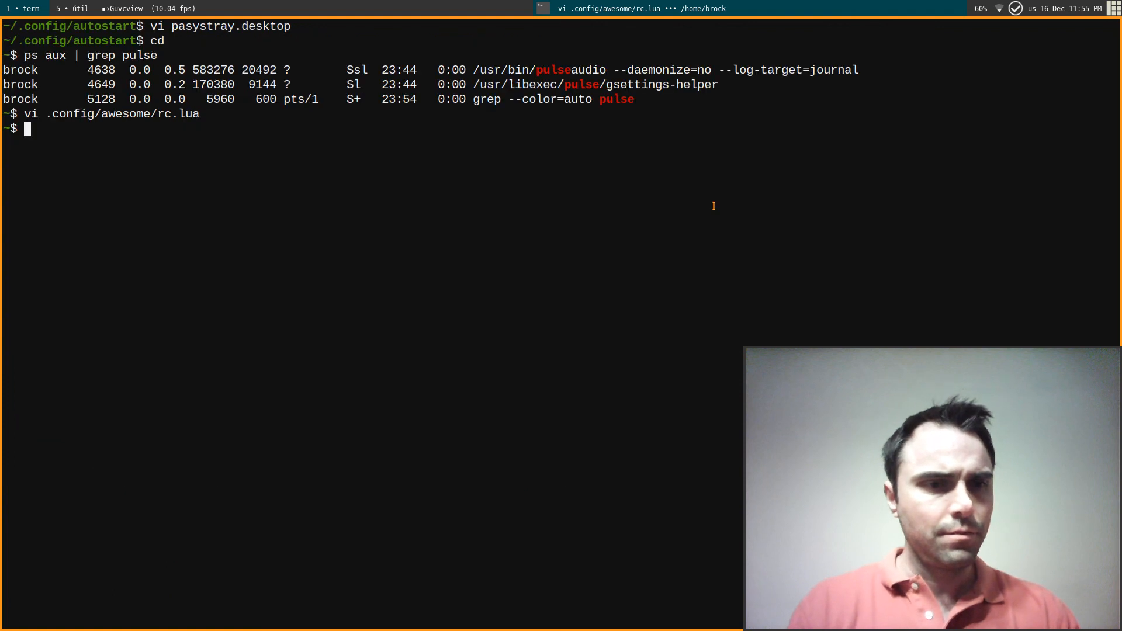
mouse_move(736, 69)
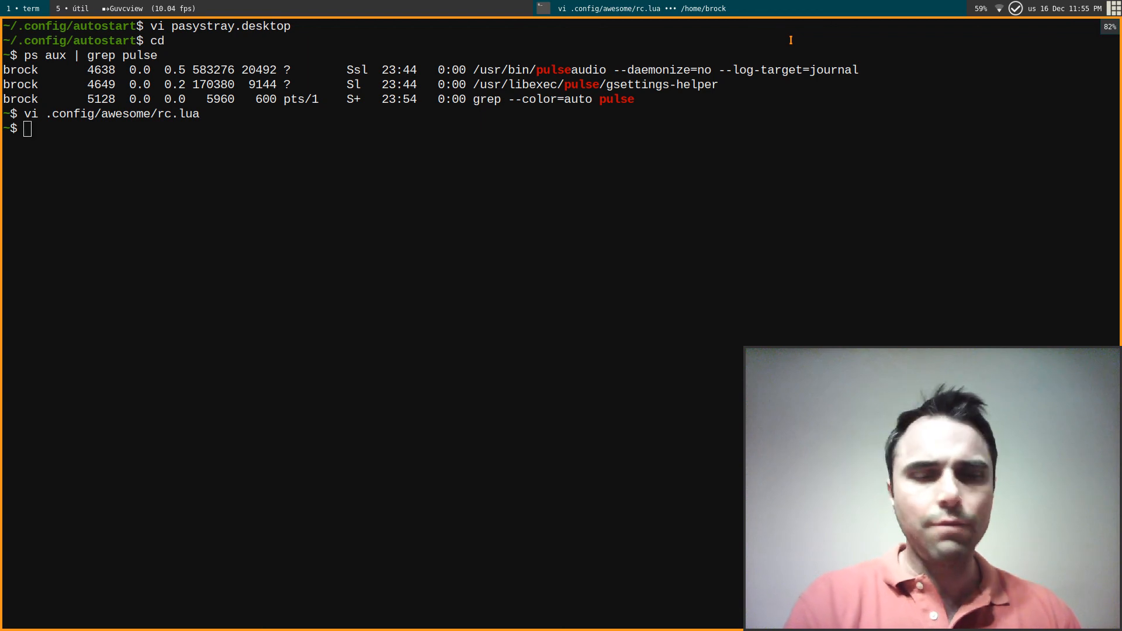
Type the command vi bin/volumen to edit the volume script.
text(vi bin/)
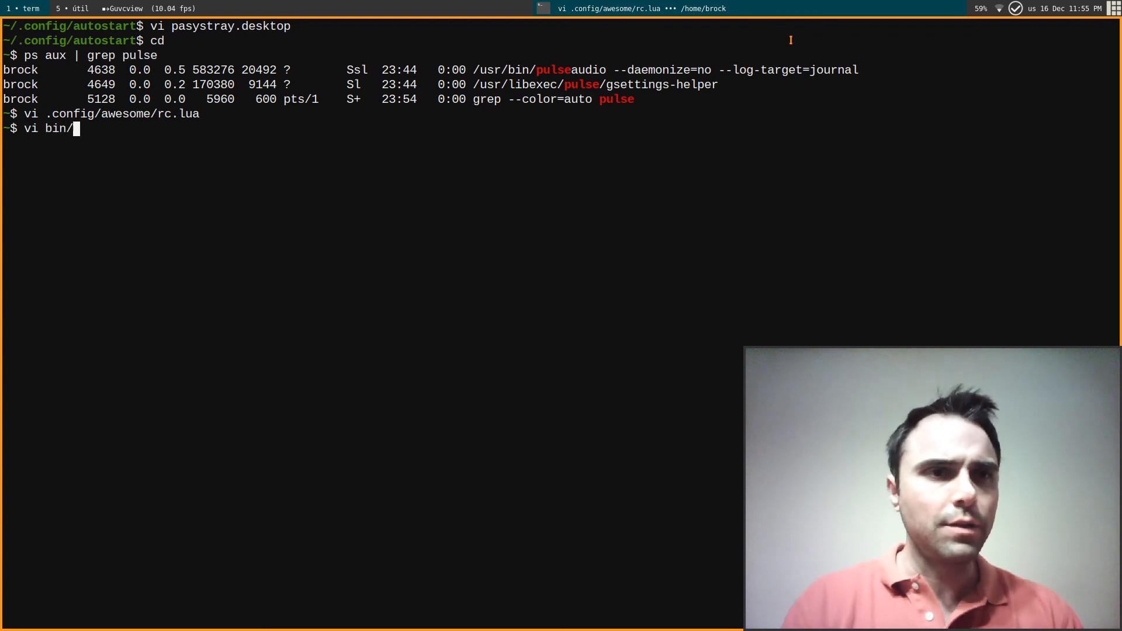
text(volu)
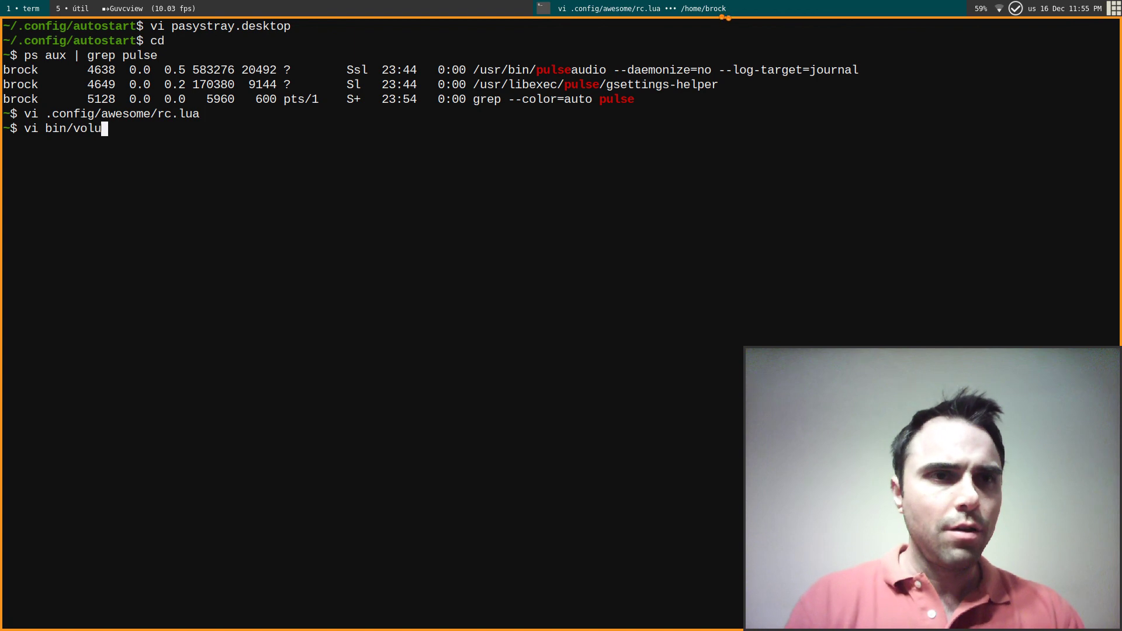
text(men)
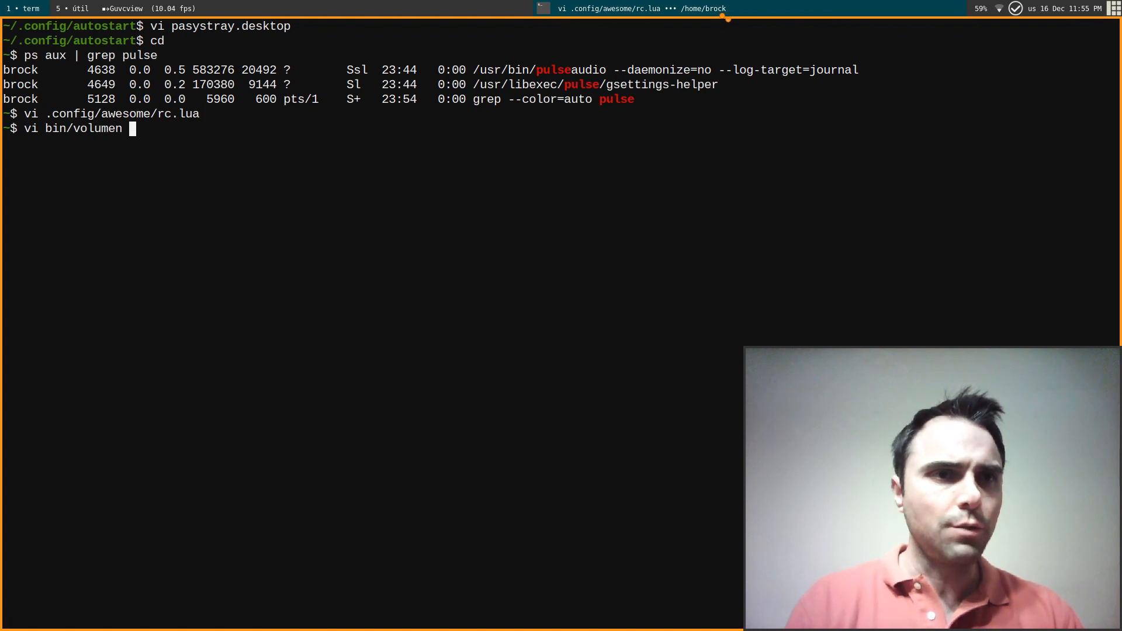